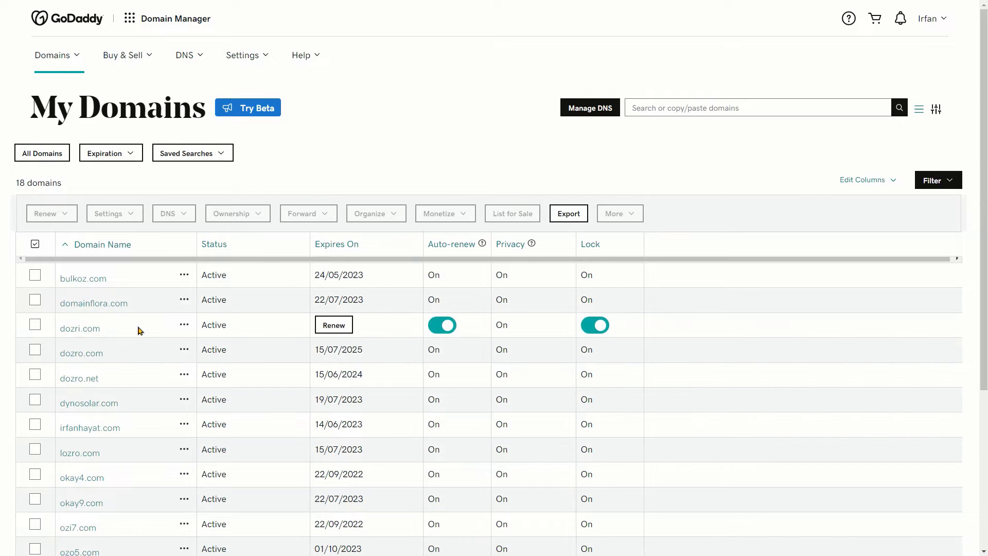
Step: Navigate from My Domains to the okay9.com settings and its DNS Management page
scroll(down, 3)
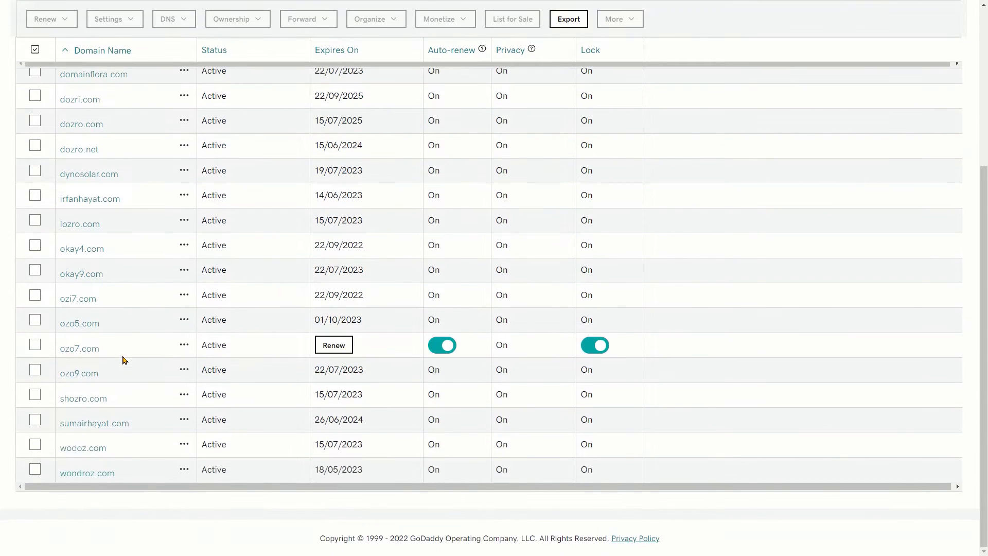
scroll(up, 3)
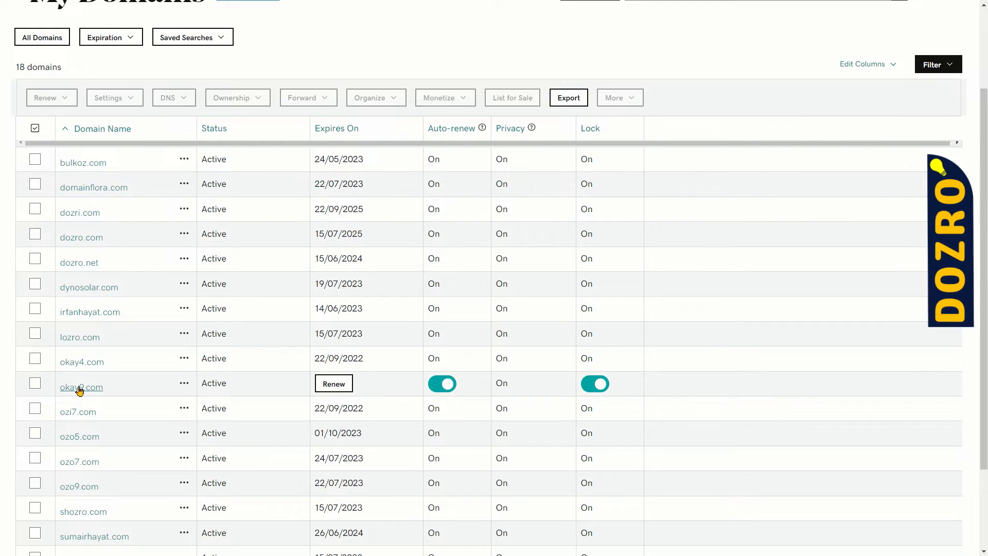
click(80, 387)
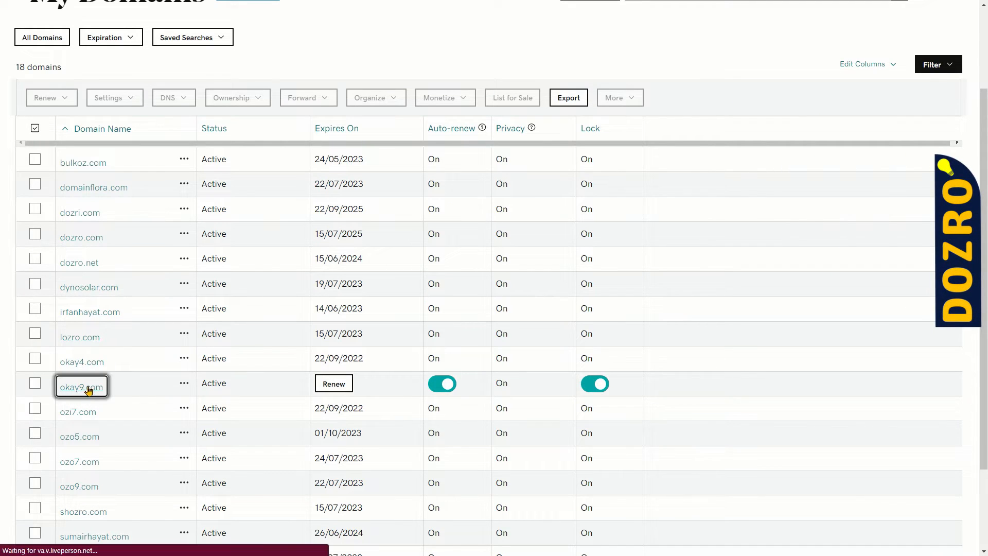
click(81, 386)
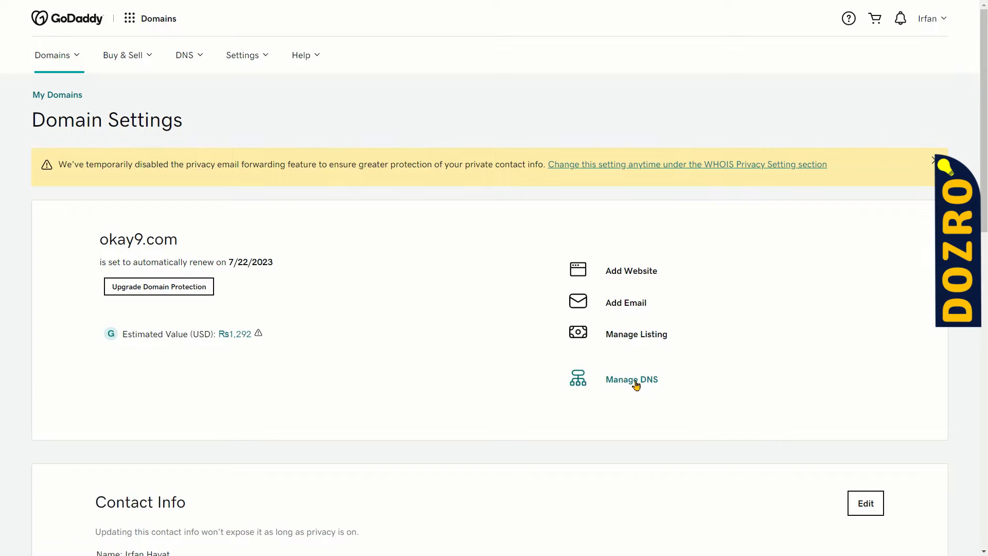
click(631, 379)
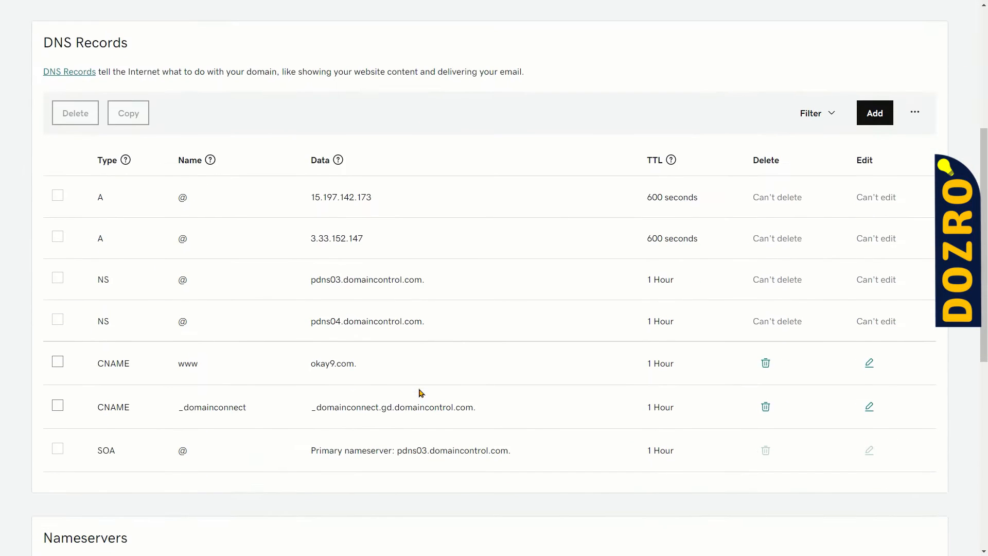
scroll(up, 3)
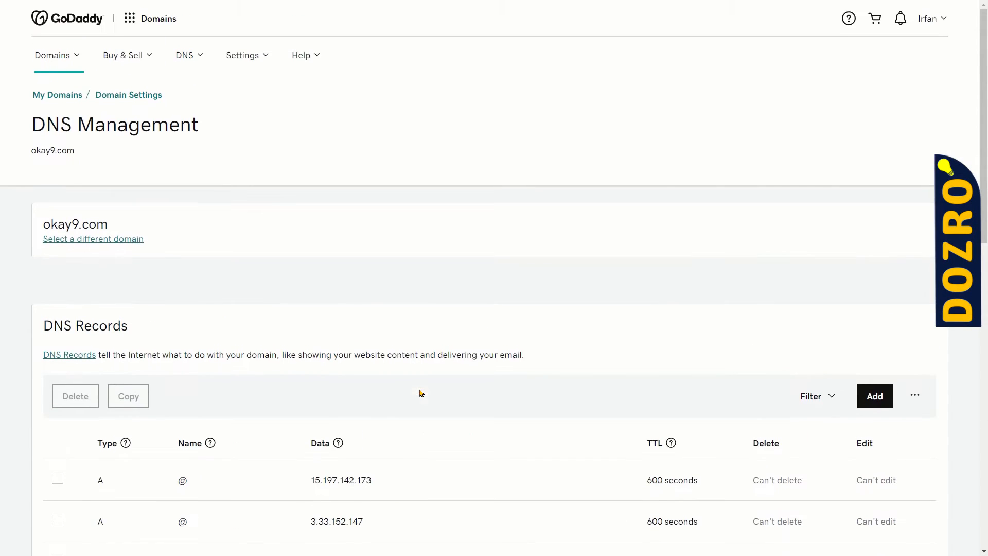
Step: Start a new DNS record and copy ASPMX.L.GOOGLE.COM from the Google help page
click(873, 395)
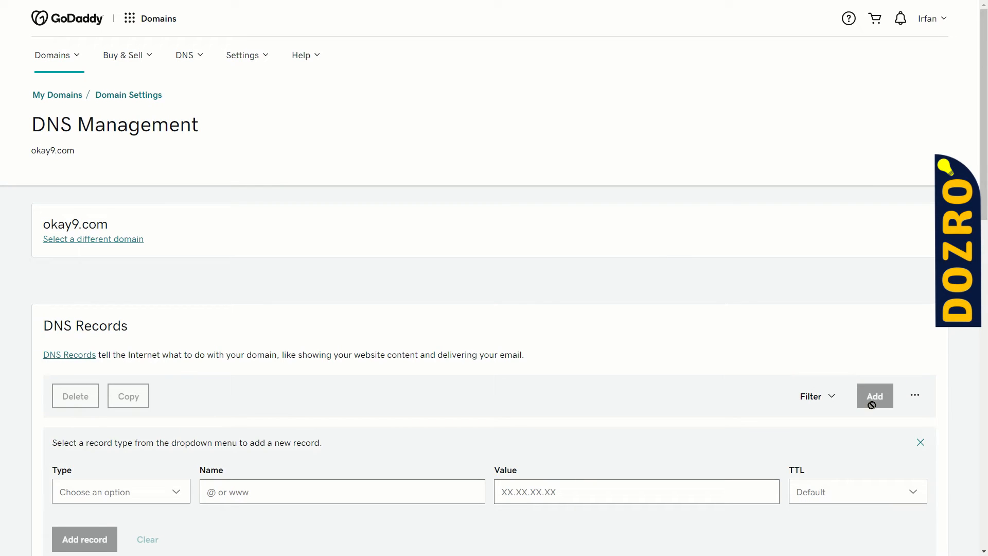
scroll(down, 3)
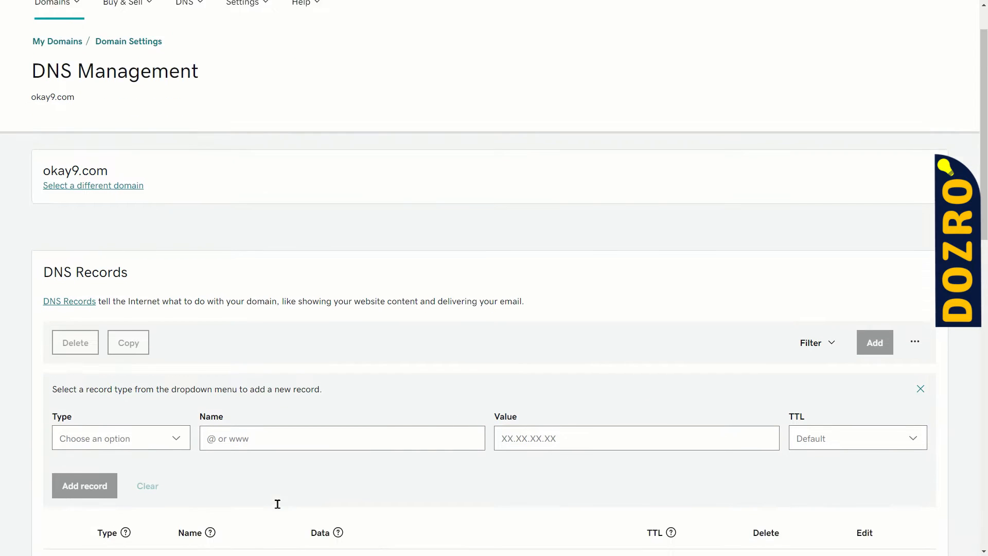
scroll(down, 3)
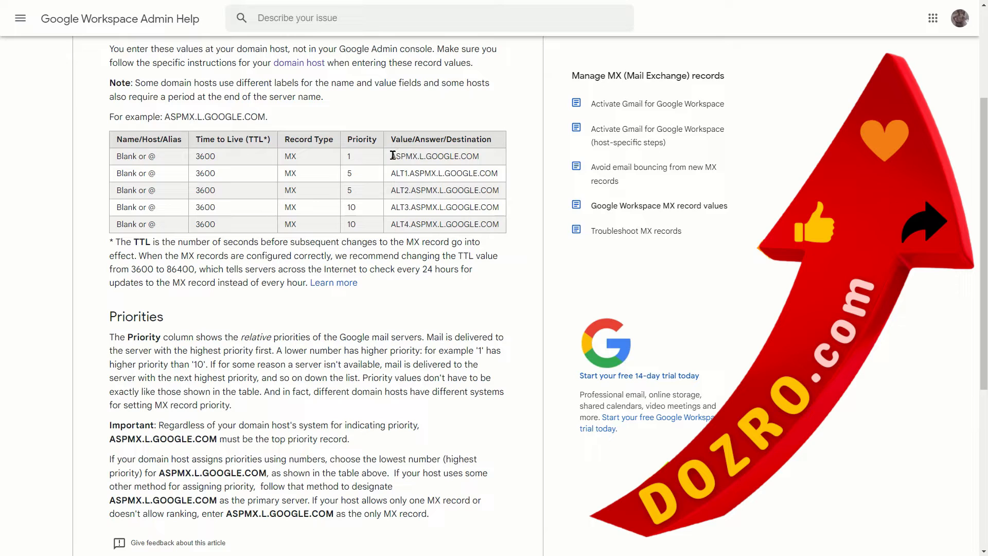
double_click(434, 155)
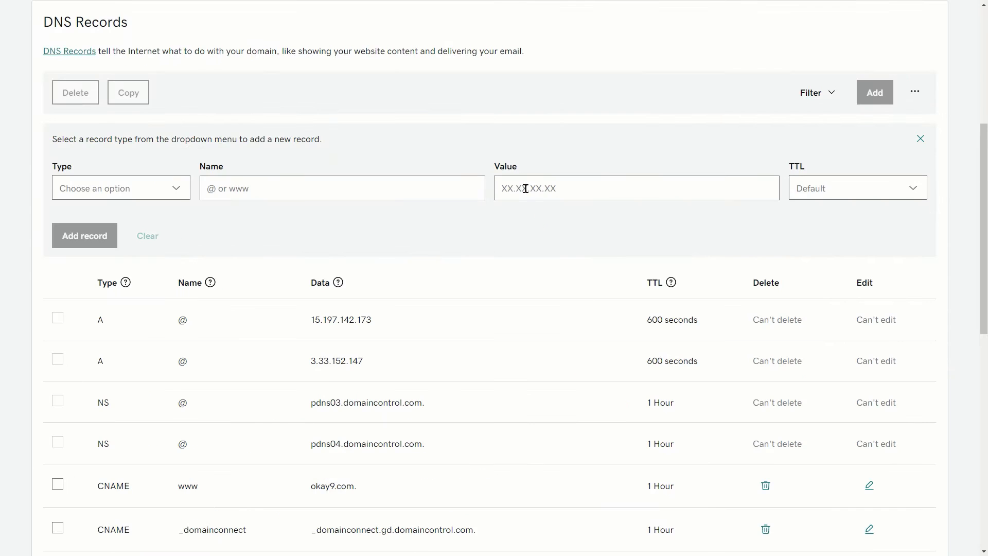
Step: Enter an MX record: name @, priority 1, value ASPMX.L.GOOGLE.COM, TTL 1 Hour
right_click(525, 187)
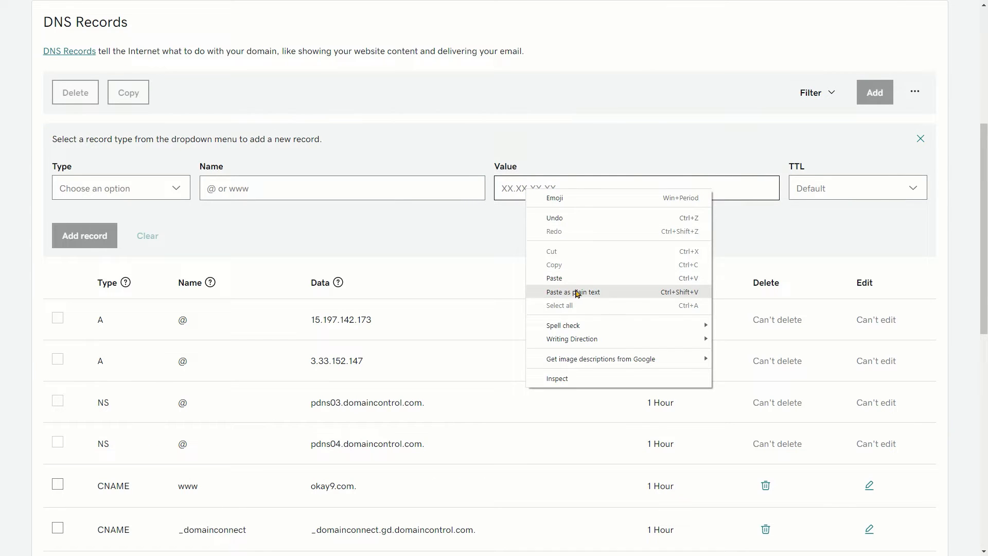
click(573, 291)
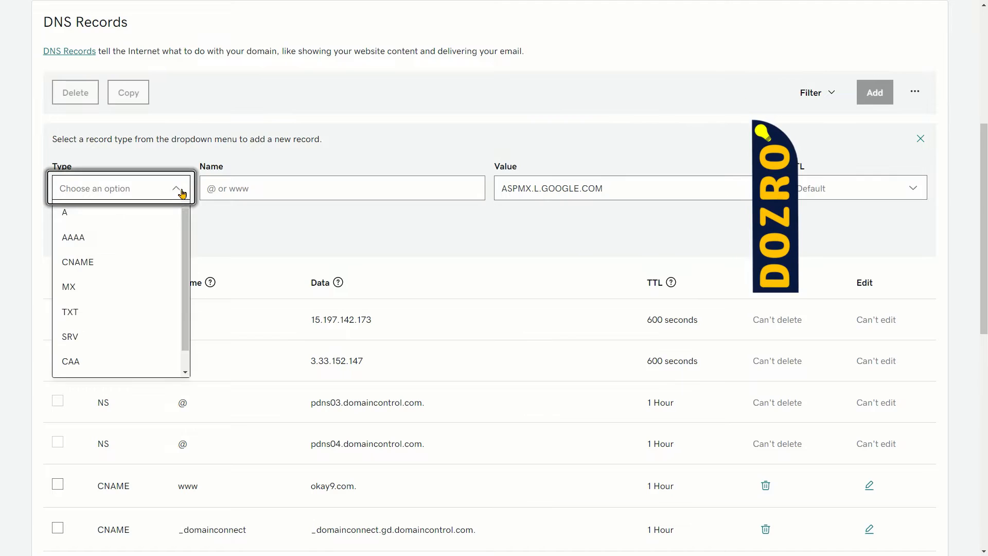
click(68, 287)
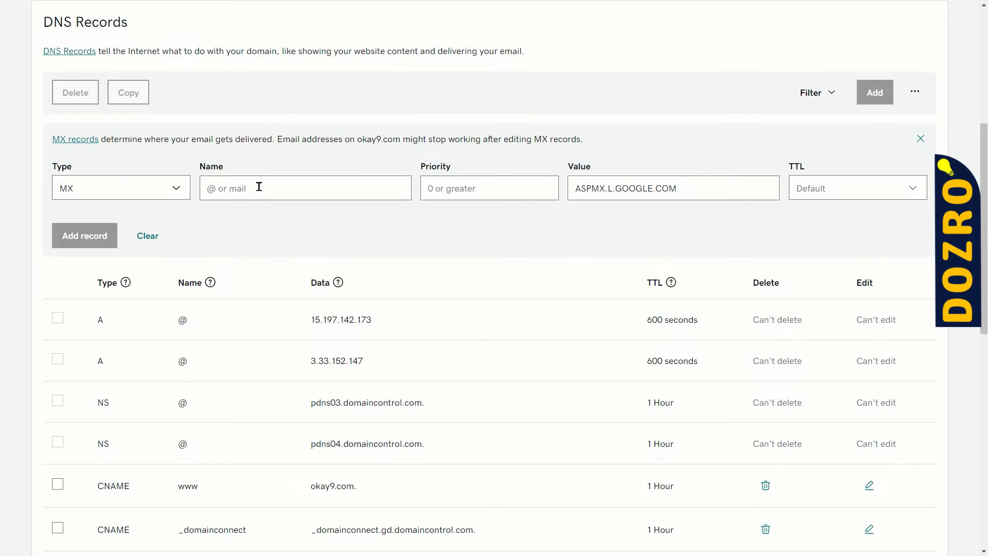
click(305, 187)
text(@)
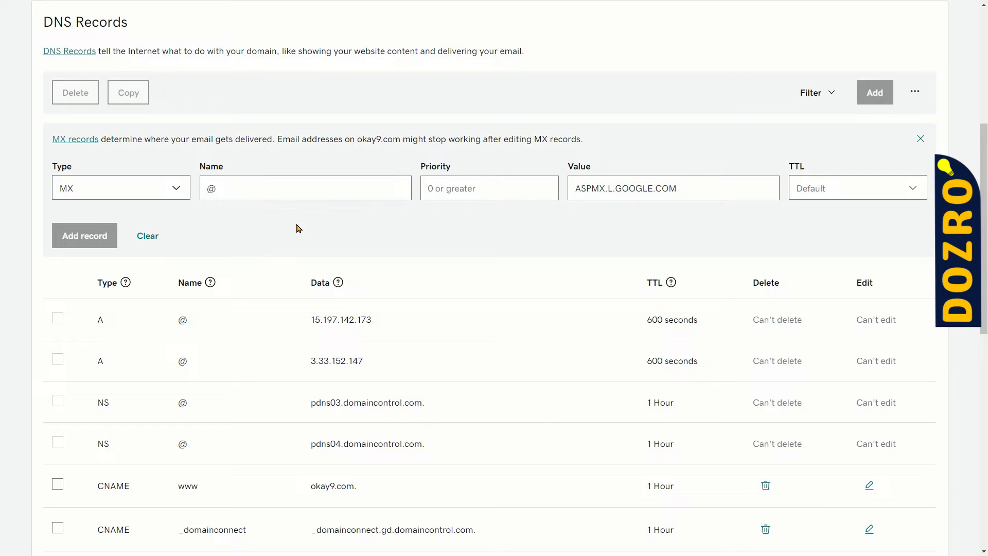
mouse_move(275, 222)
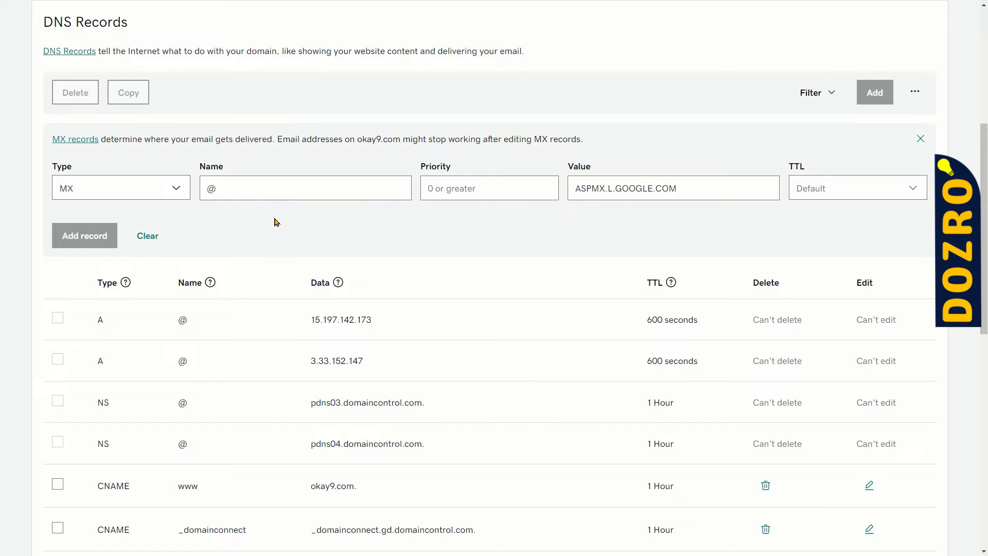
mouse_move(480, 175)
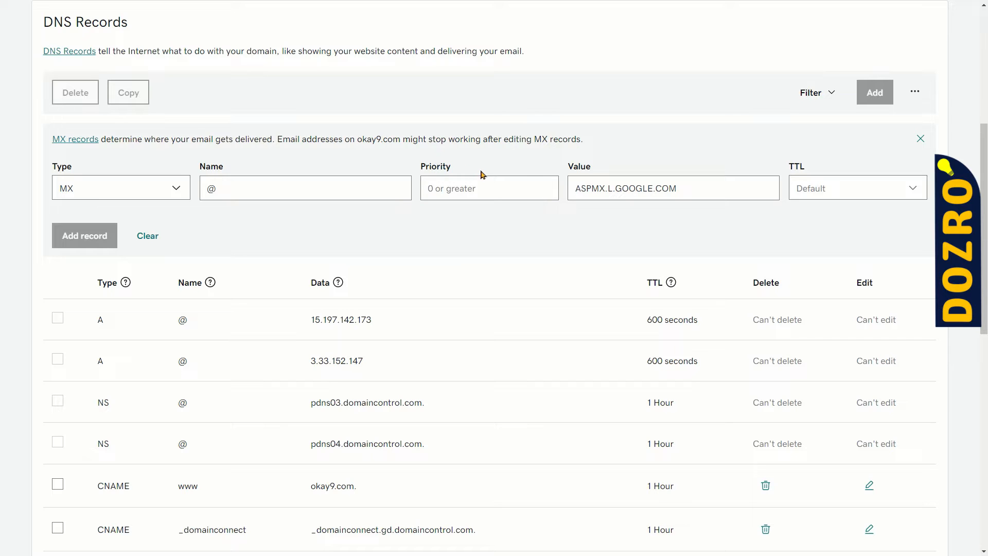
mouse_move(546, 187)
text(1)
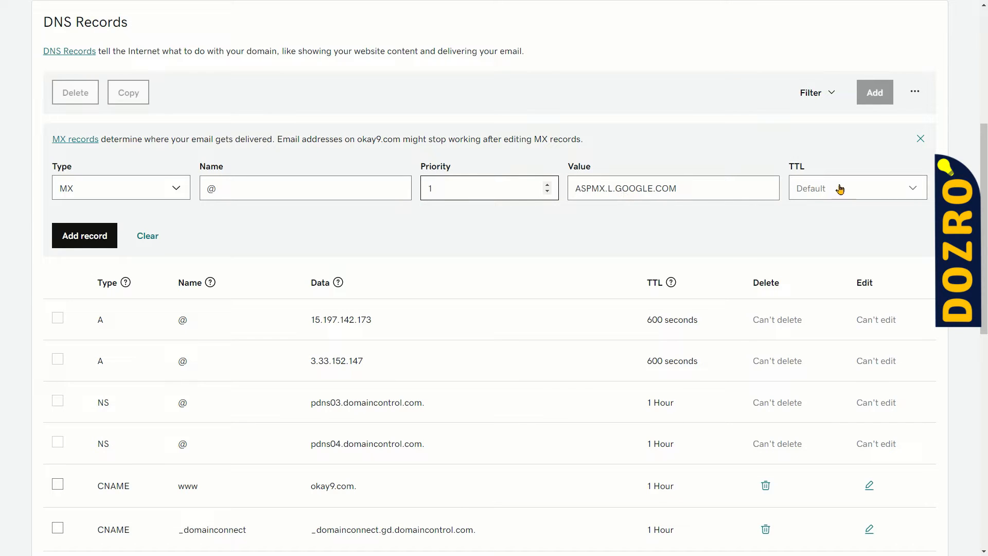
click(854, 187)
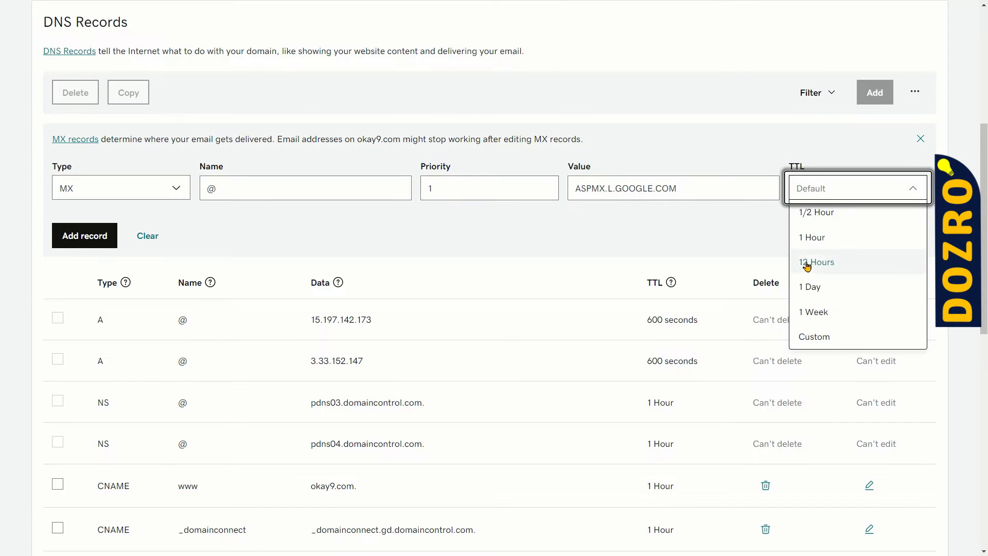
click(813, 237)
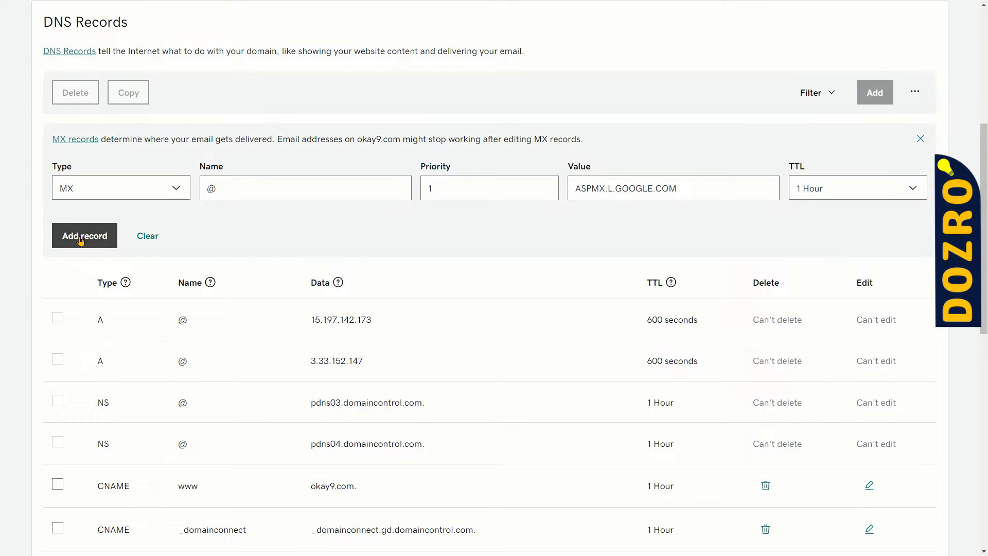
Step: Save the aspmx.l.google.com priority-1 MX record and dismiss the success notice
click(84, 235)
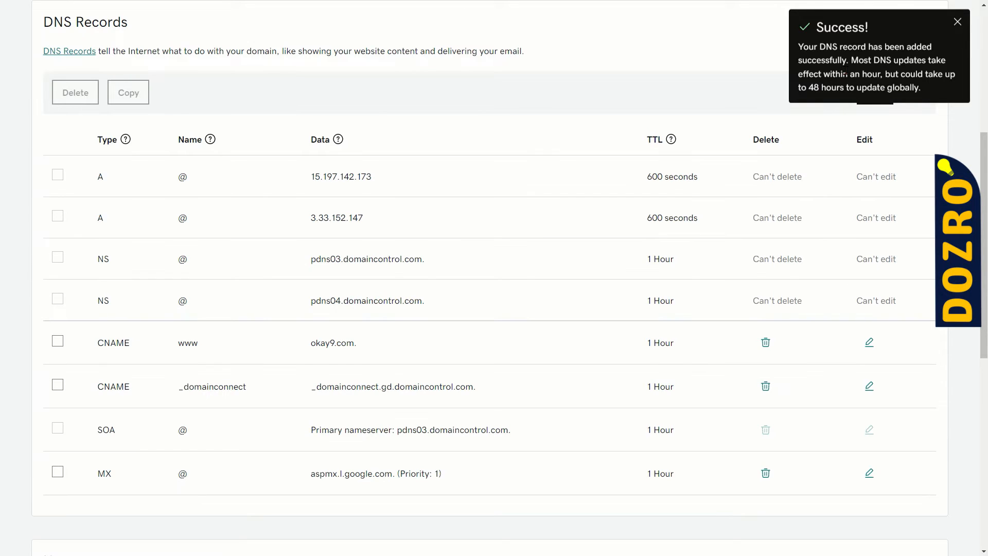
scroll(down, 3)
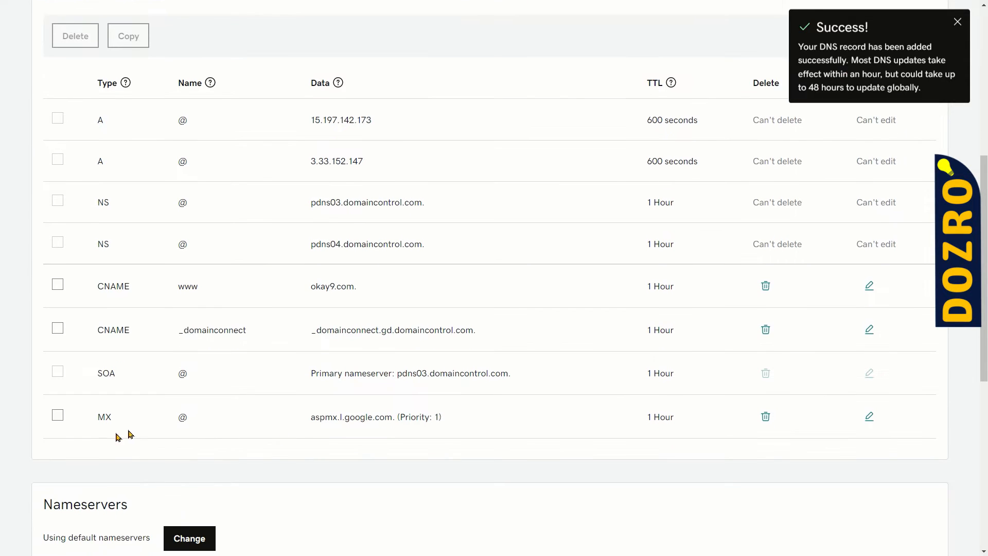
click(957, 21)
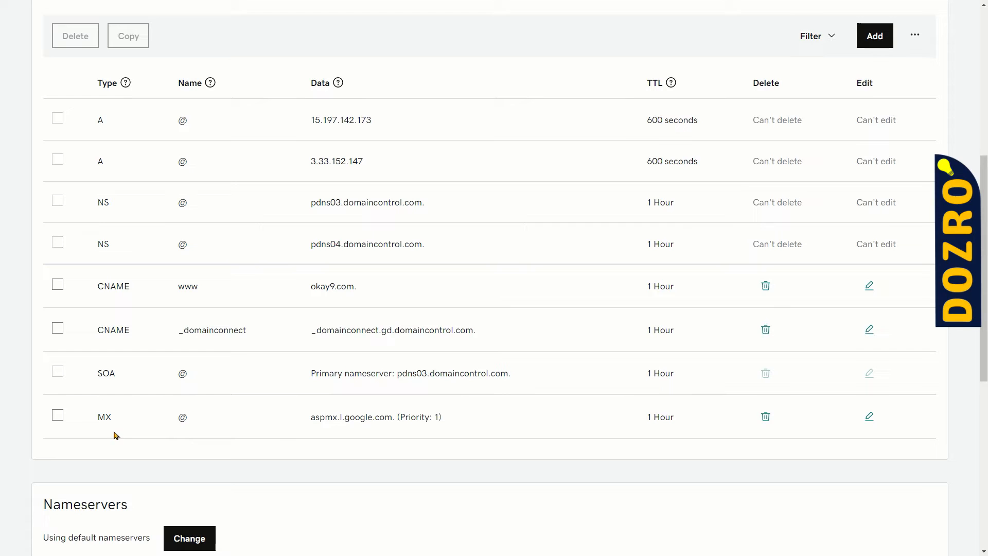
mouse_move(373, 439)
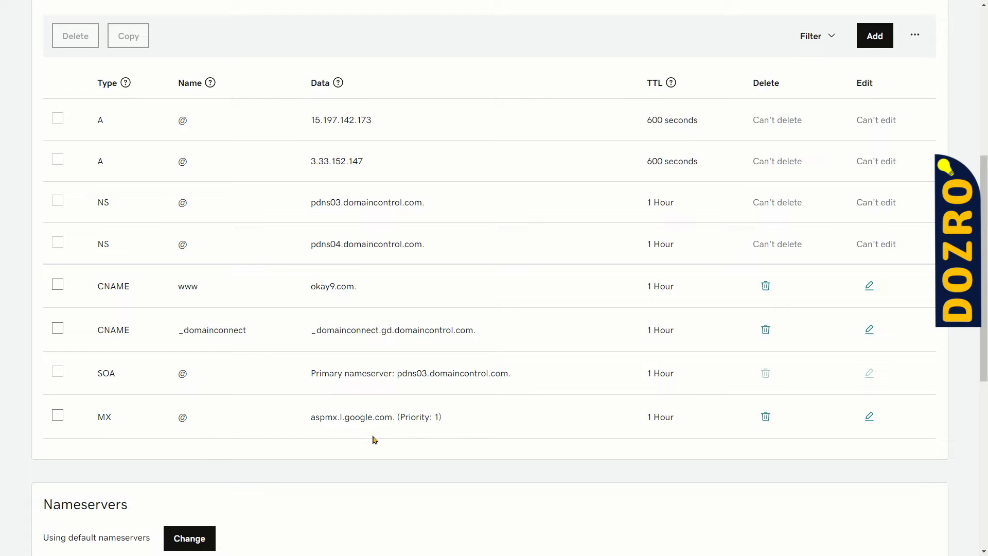
mouse_move(514, 430)
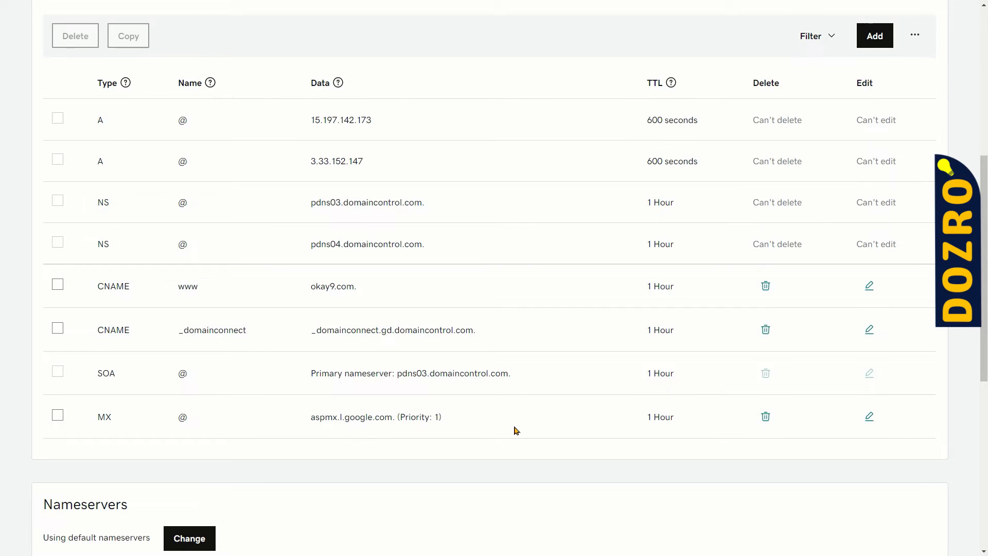
scroll(up, 3)
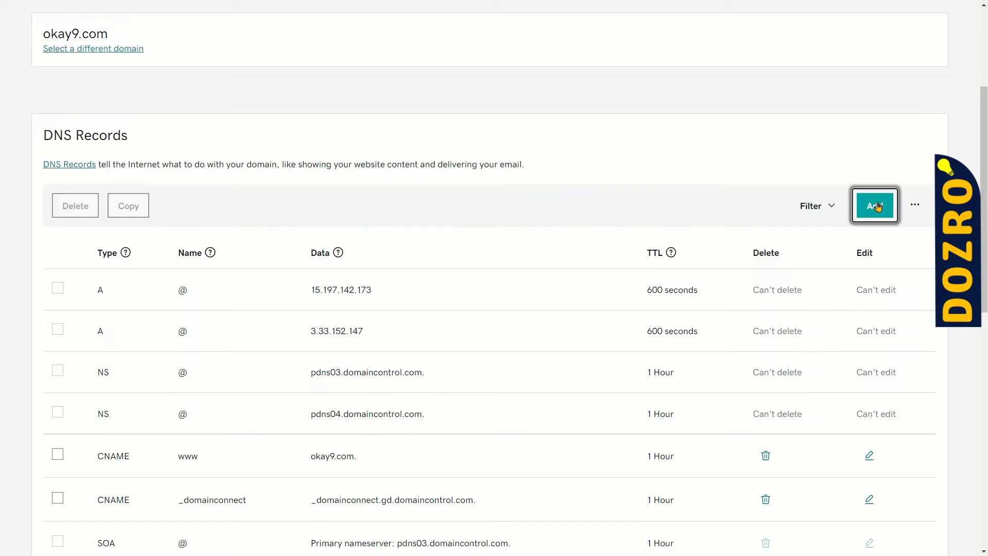
Step: Start another DNS record and copy ALT1.ASPMX.L.GOOGLE.COM from the help page
click(874, 206)
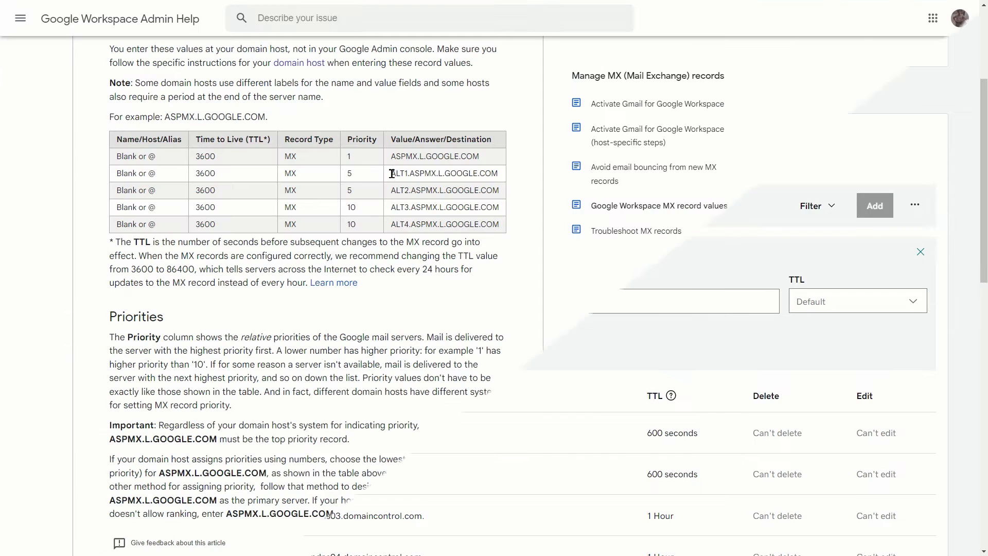
double_click(442, 173)
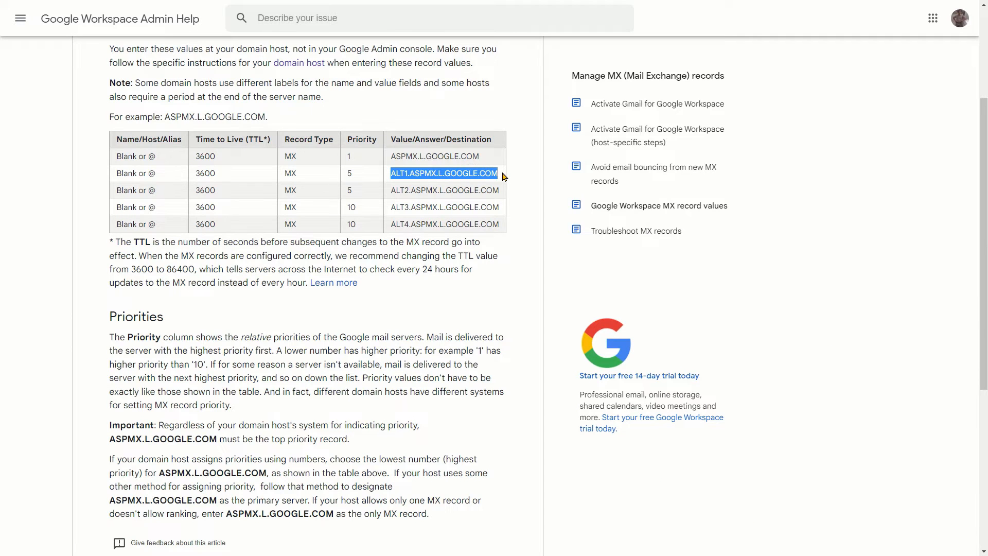
mouse_move(460, 190)
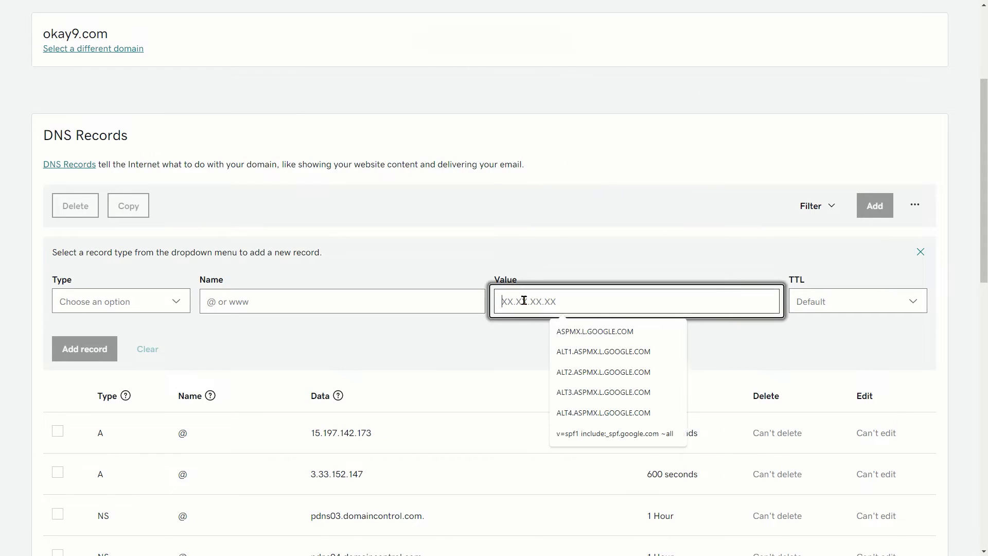
Step: Enter an MX record: value ALT1.ASPMX.L.GOOGLE.COM, priority 5, TTL 1 Hour
click(603, 392)
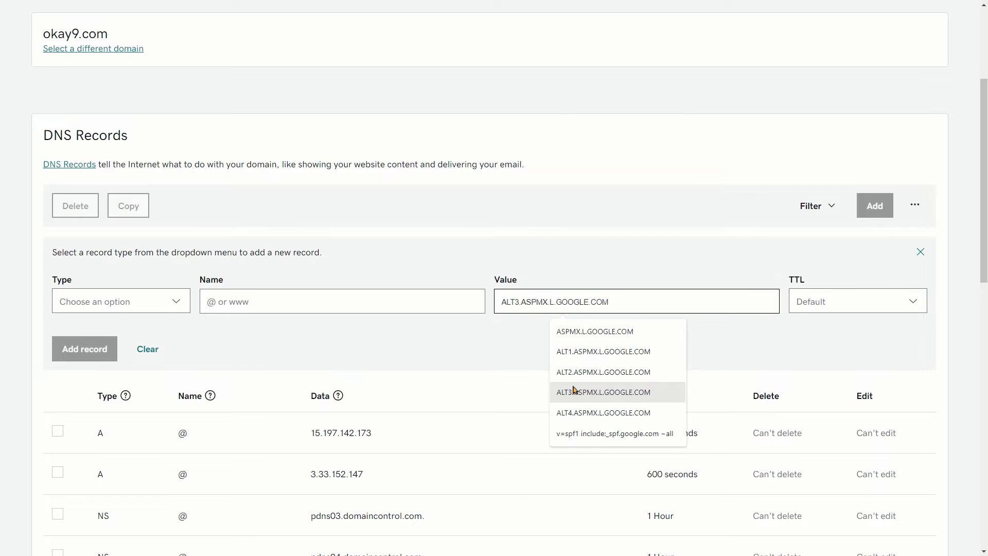
click(602, 351)
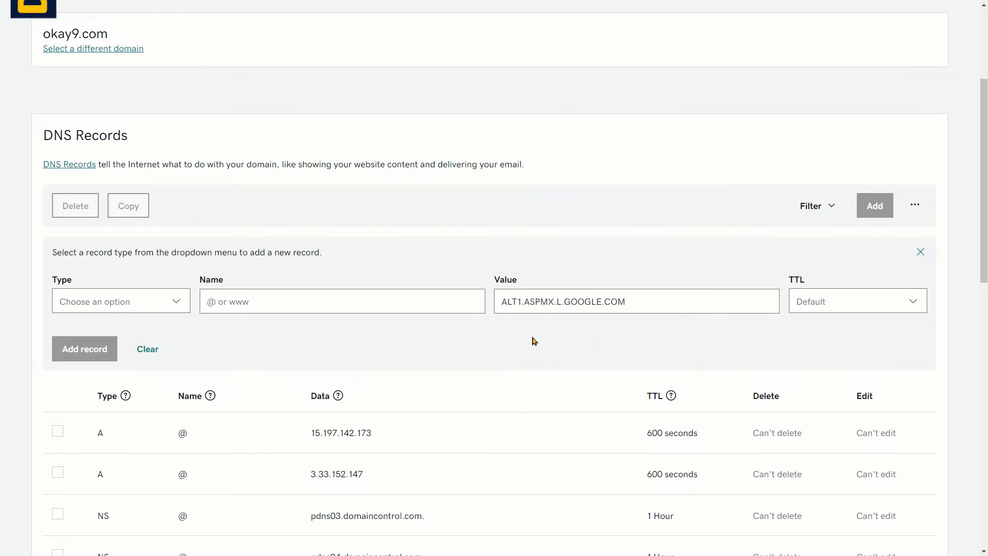
click(121, 300)
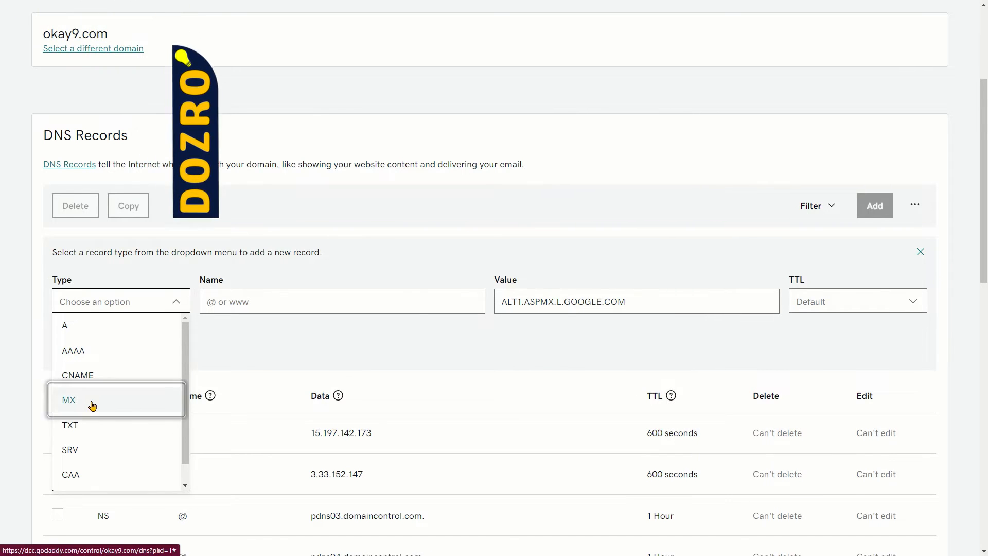
click(68, 399)
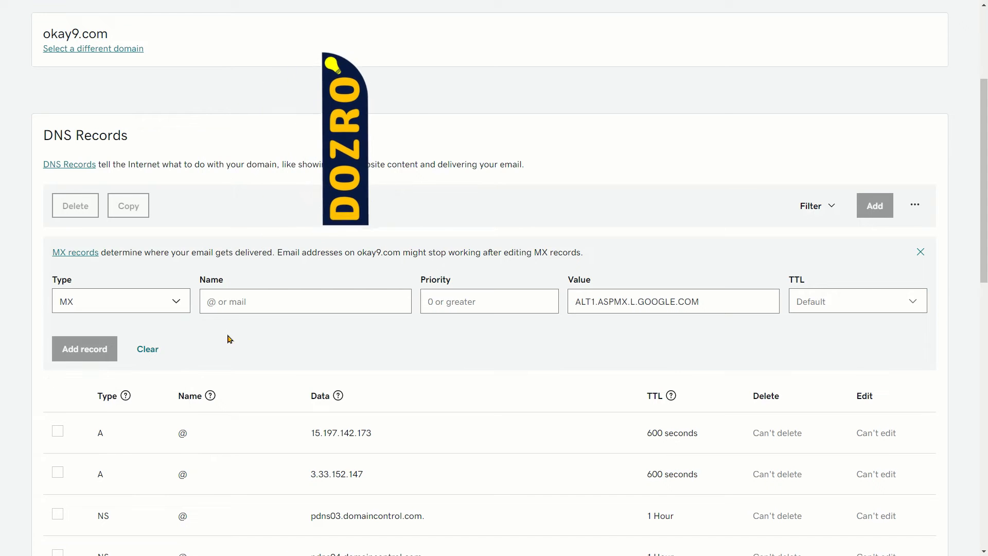
click(305, 301)
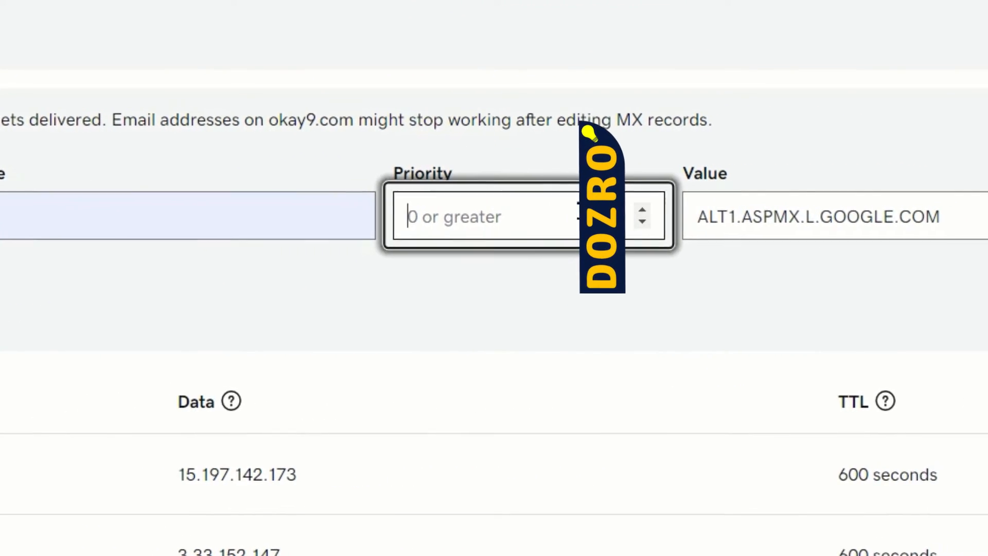
text(4)
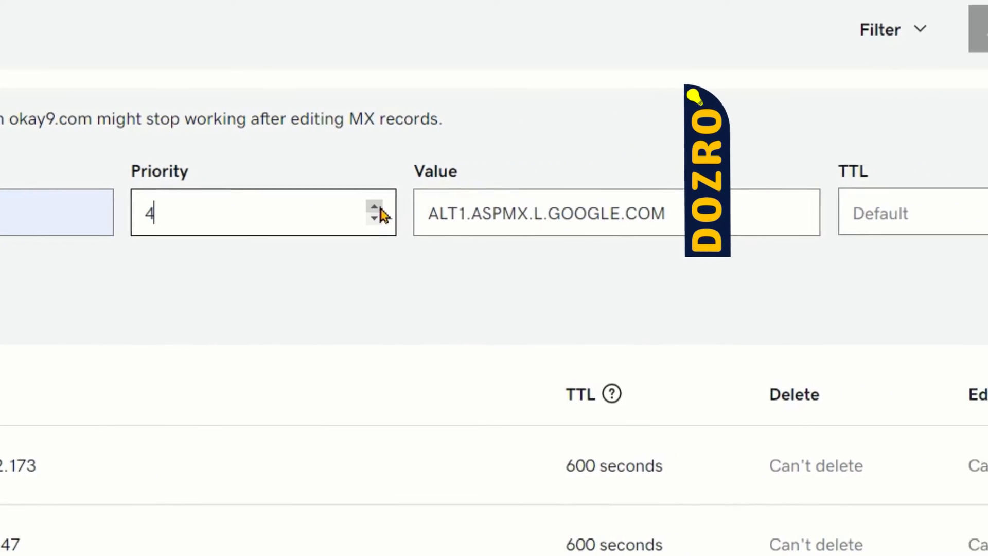
click(373, 205)
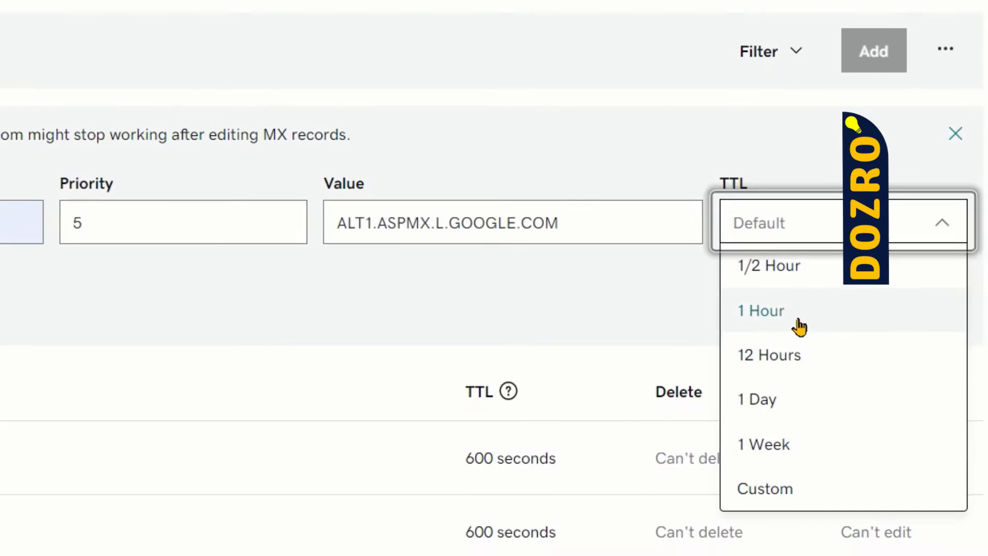
click(761, 310)
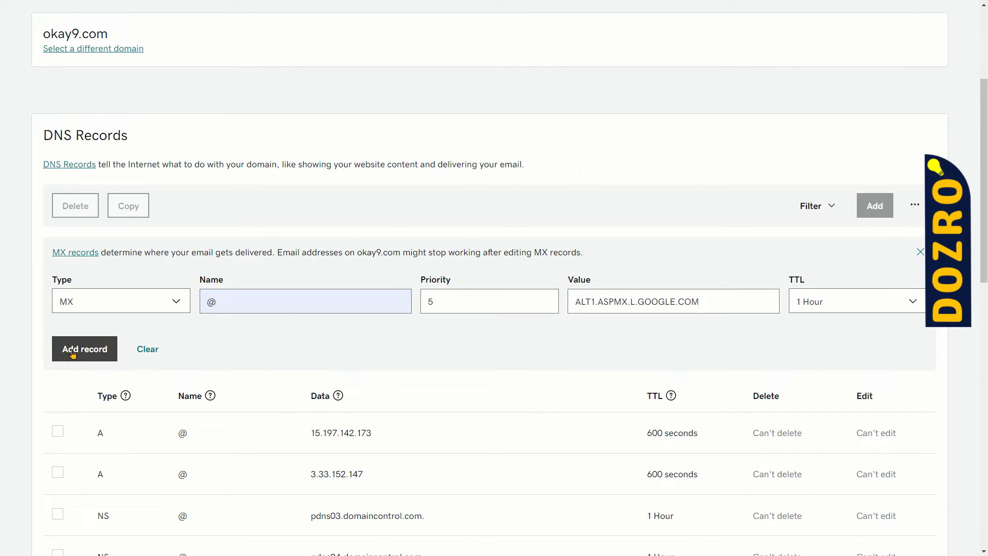
Step: Save the alt1.aspmx.l.google.com MX record to okay9.com's DNS list
click(83, 348)
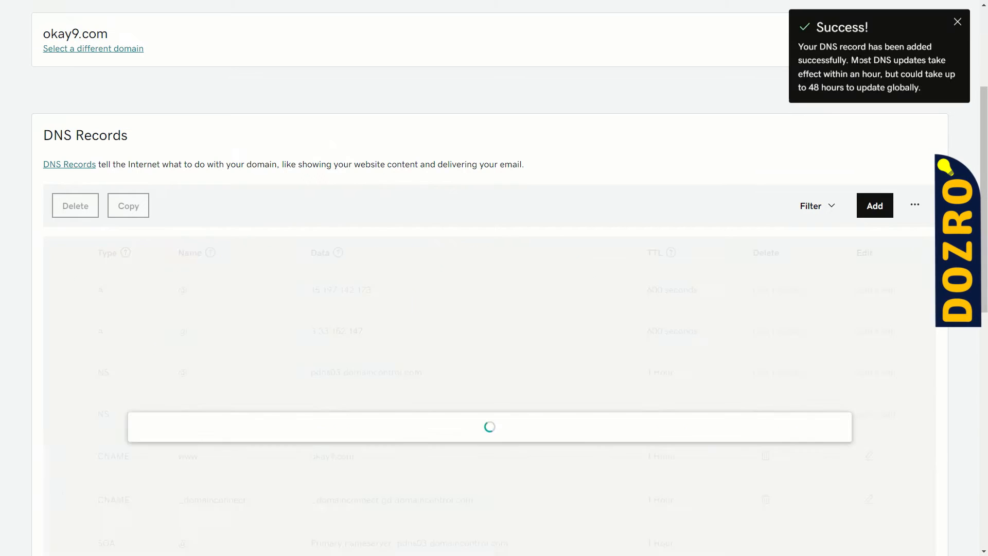
scroll(down, 3)
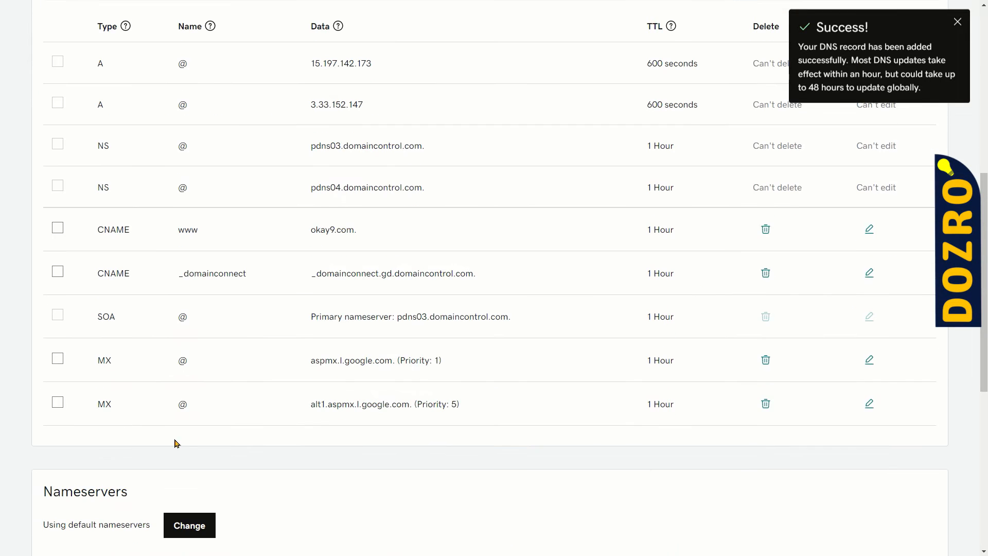
mouse_move(339, 431)
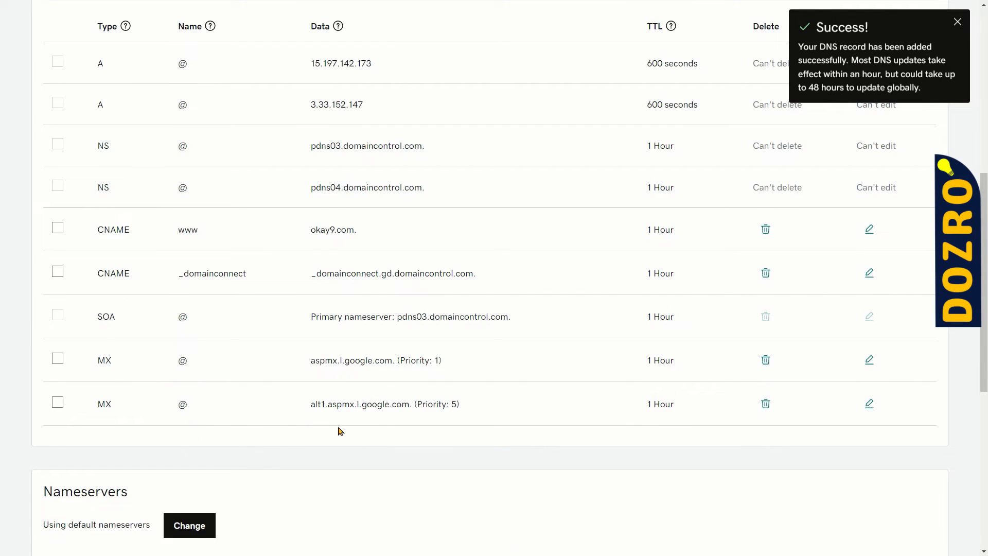
scroll(up, 3)
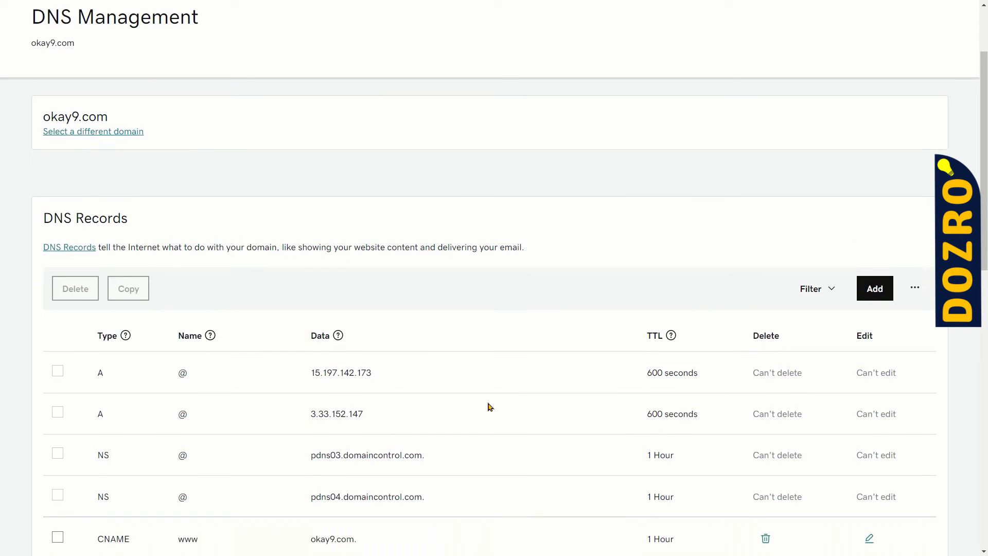
Step: Enter an MX record: value ALT2.ASPMX.L.GOOGLE.COM, priority 5, TTL 1 Hour
click(874, 288)
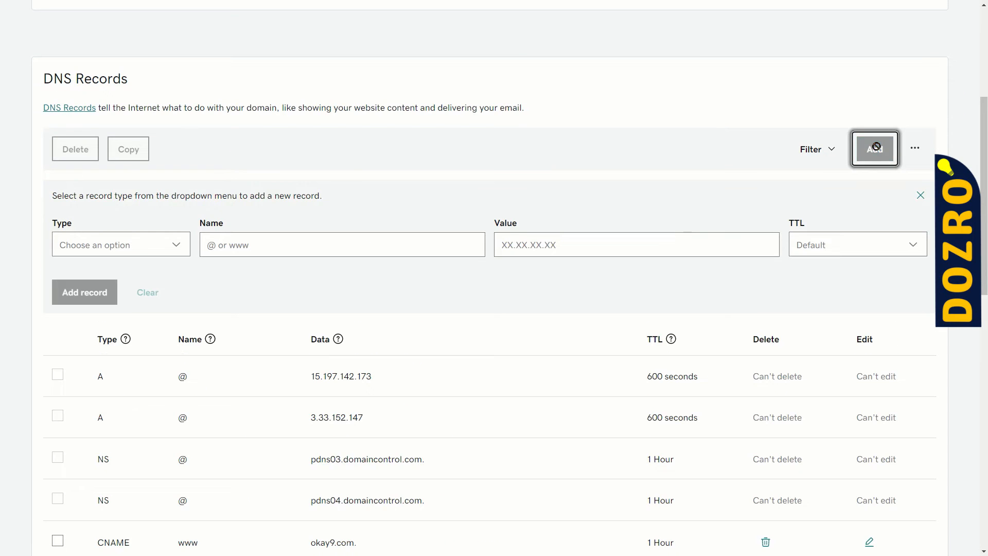
click(636, 245)
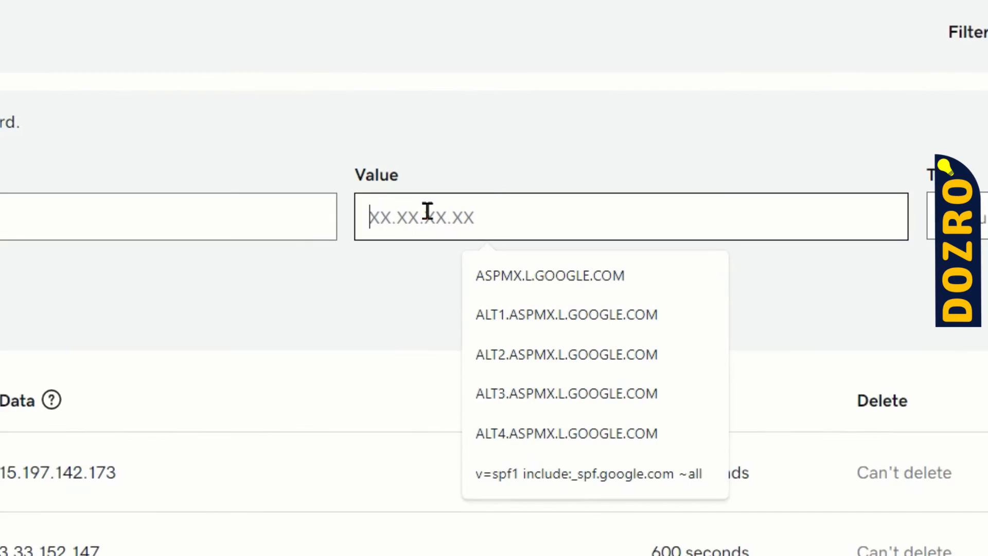
scroll(left, 3)
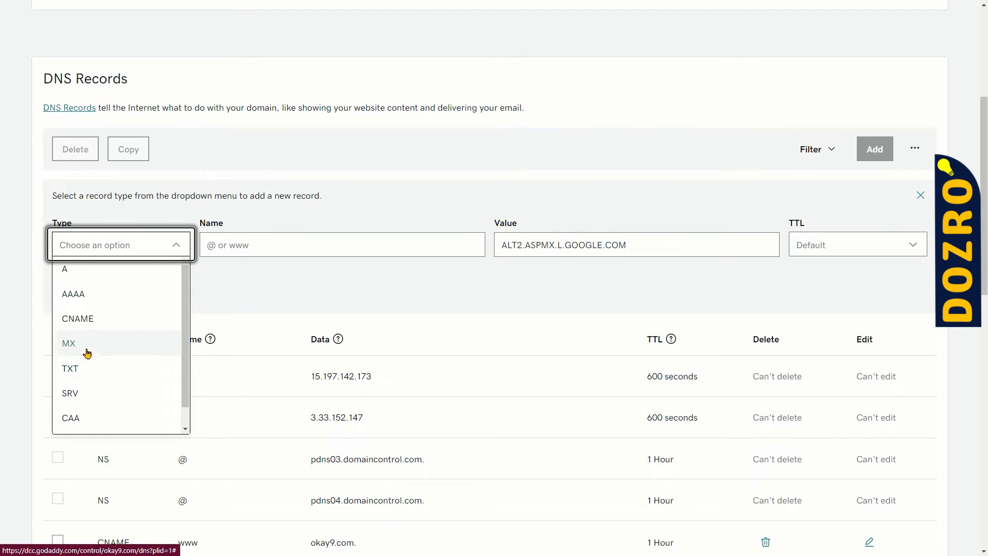
click(68, 343)
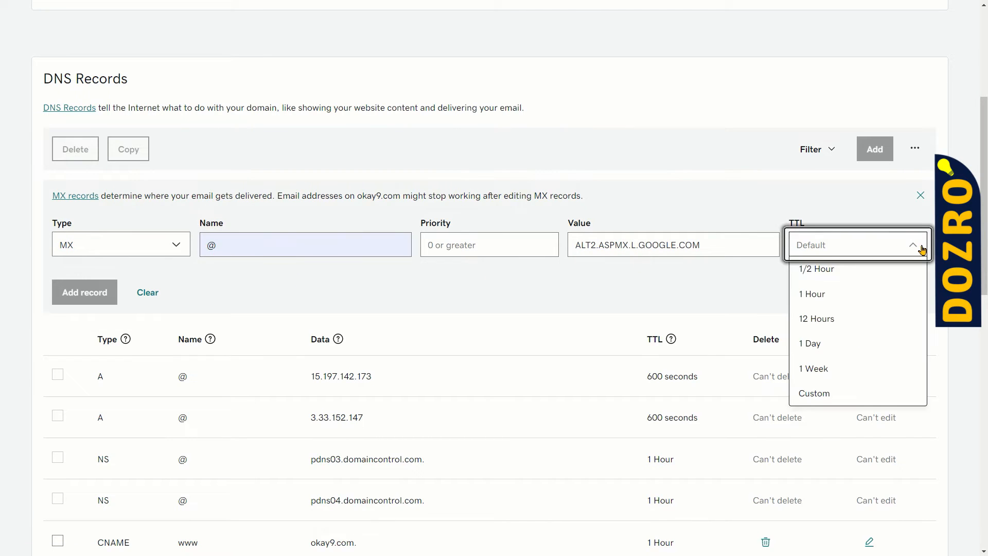
click(812, 293)
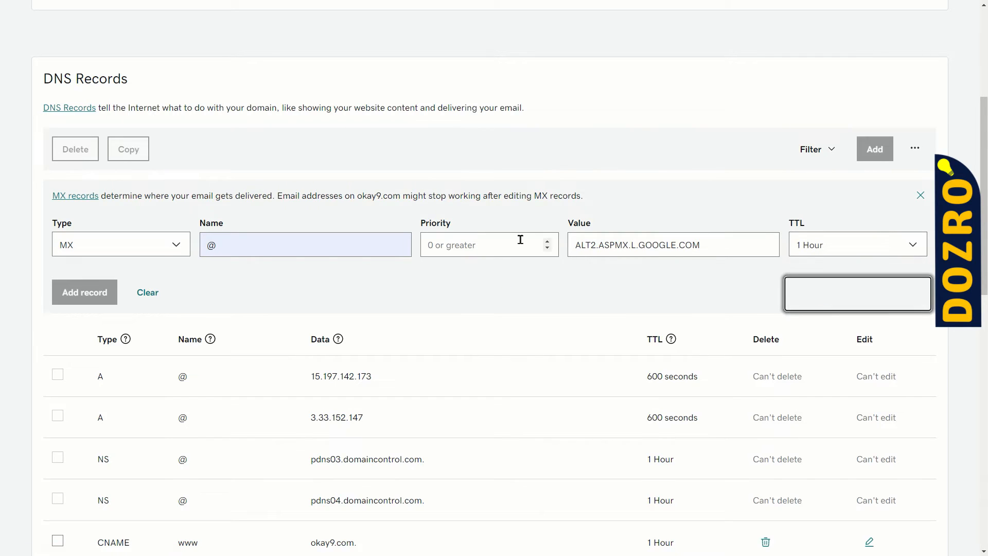
text(2)
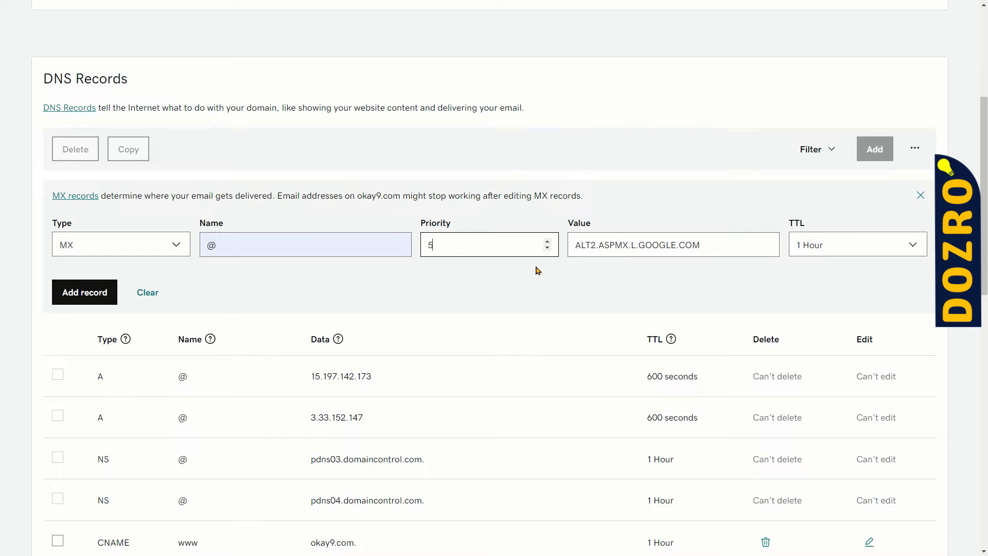
Step: Save the alt2.aspmx.l.google.com MX record to okay9.com's DNS list
click(84, 292)
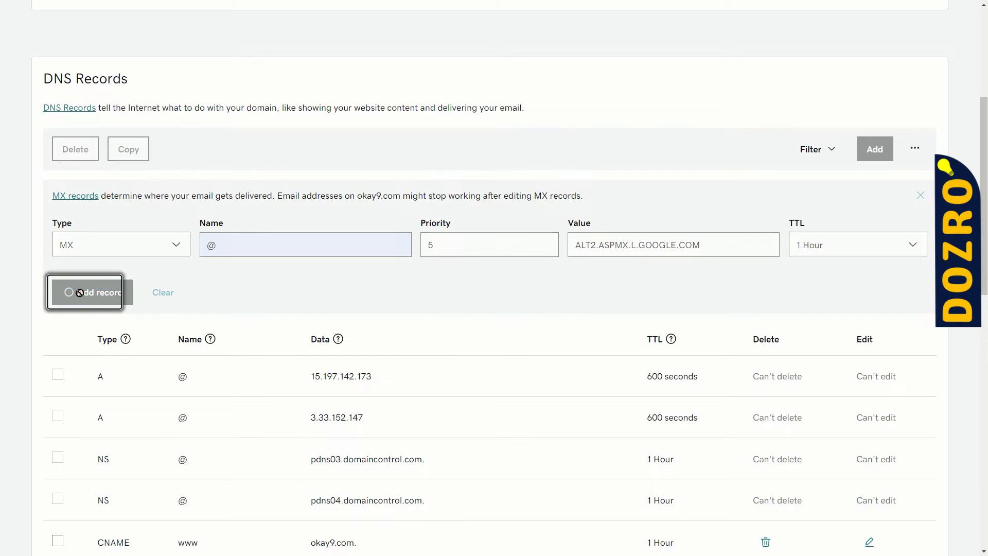
click(85, 291)
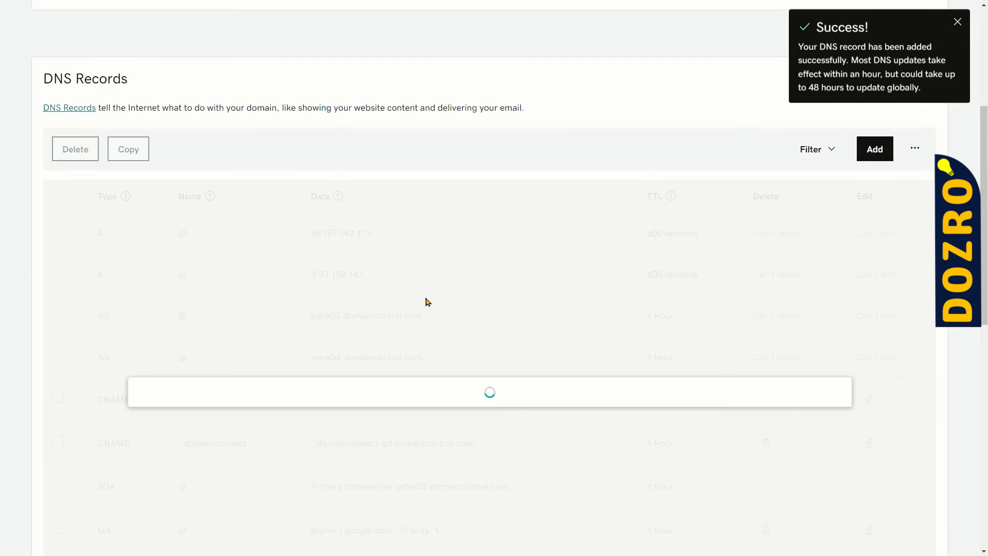
scroll(down, 3)
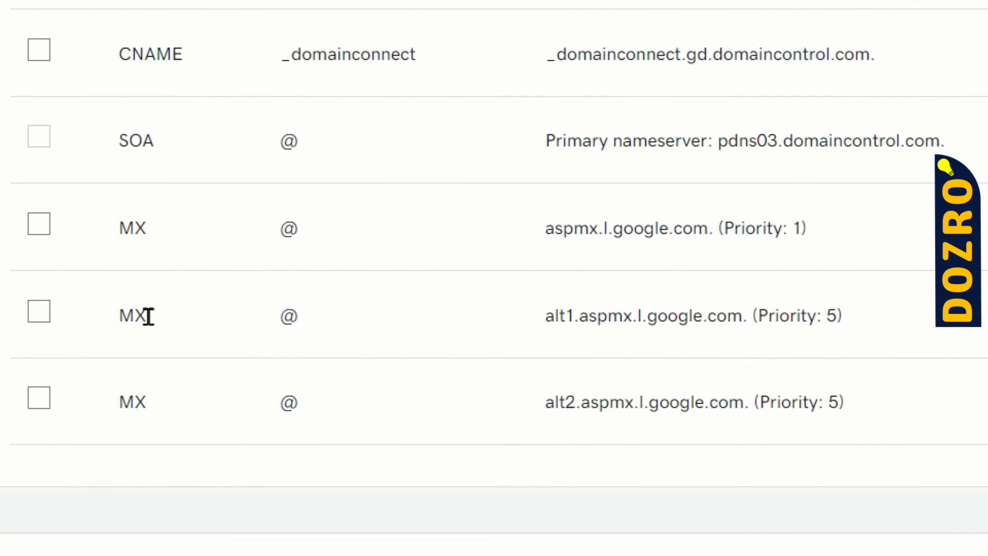
mouse_move(727, 441)
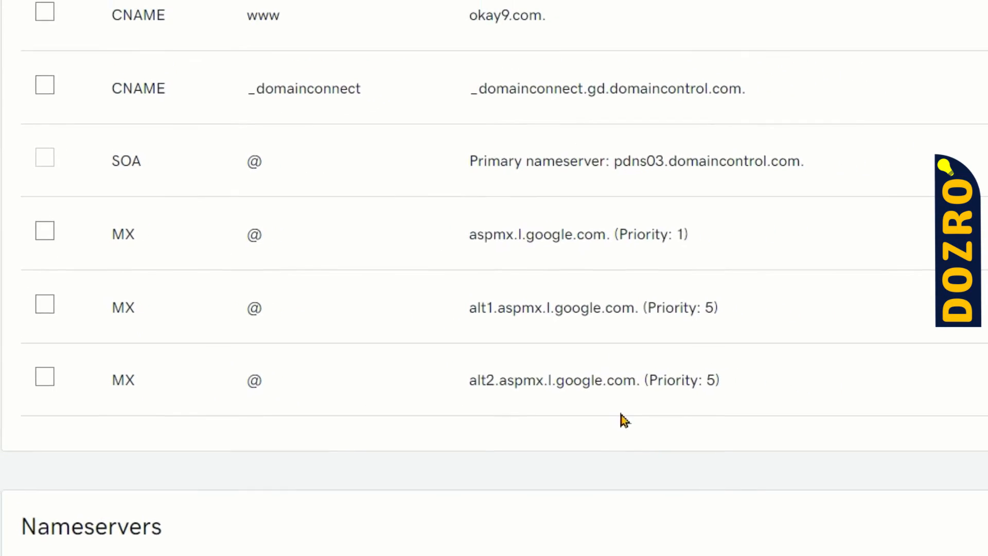
scroll(up, 3)
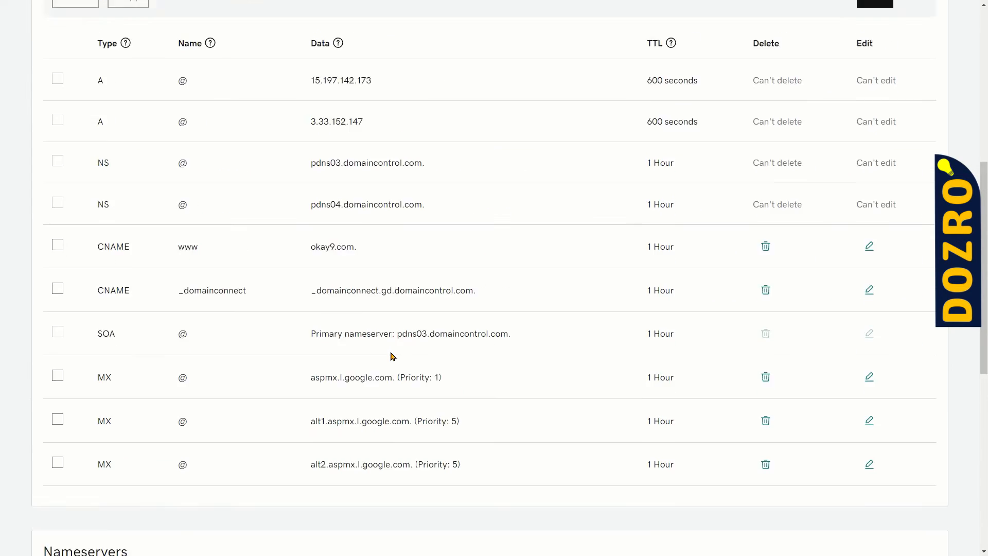
scroll(up, 3)
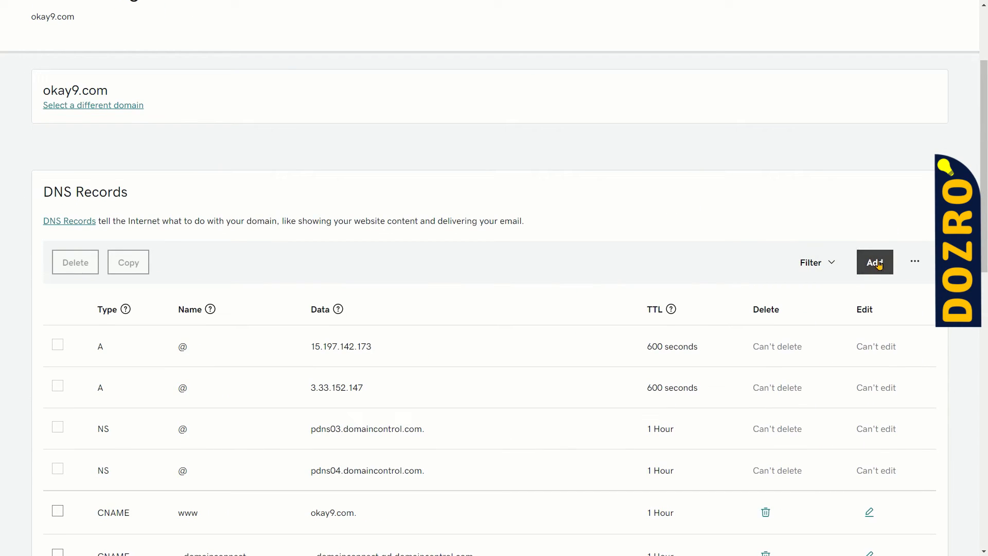
Step: Add an MX record: name @, value ALT3.ASPMX.L.GOOGLE.COM, priority 10, TTL 1 Hour
click(874, 261)
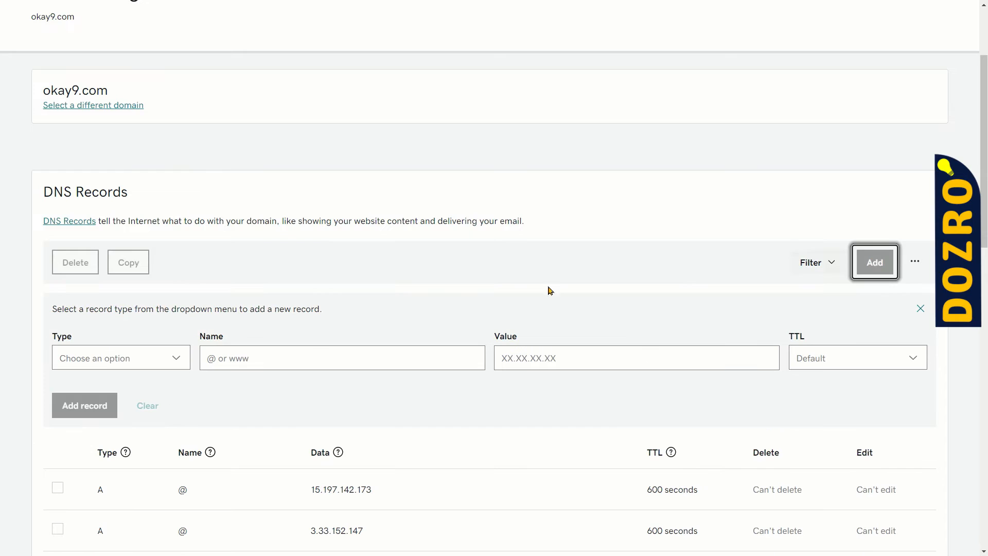
click(635, 357)
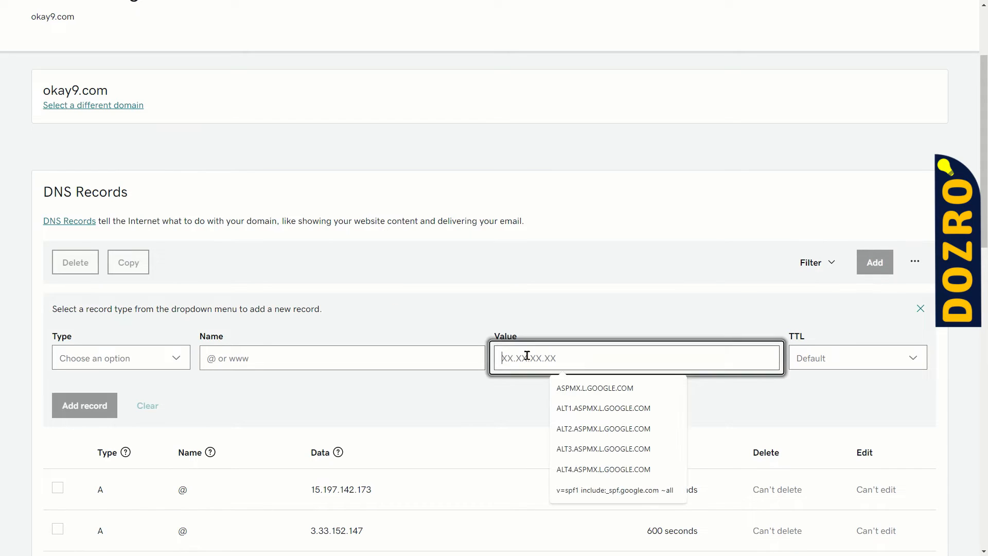
click(602, 448)
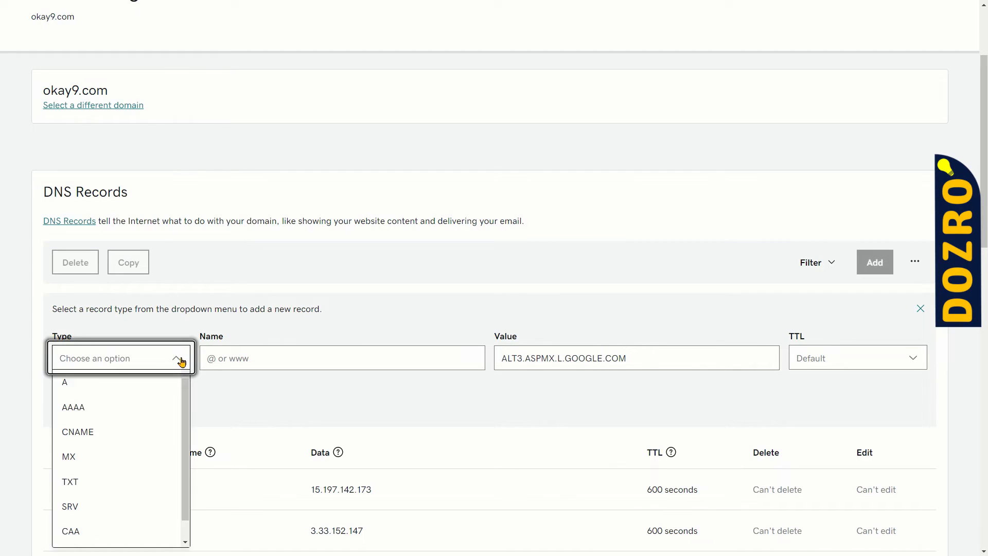
click(67, 456)
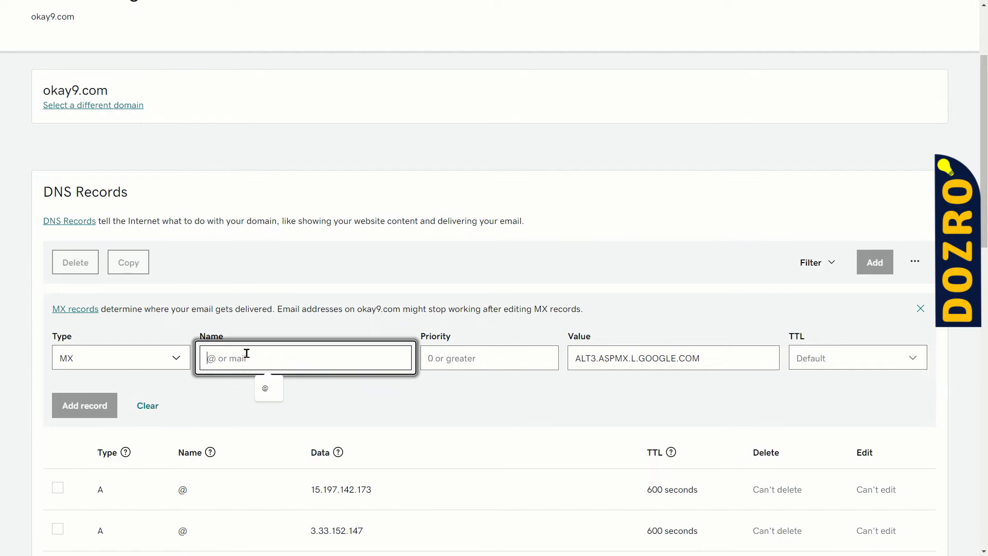
click(268, 388)
text(1)
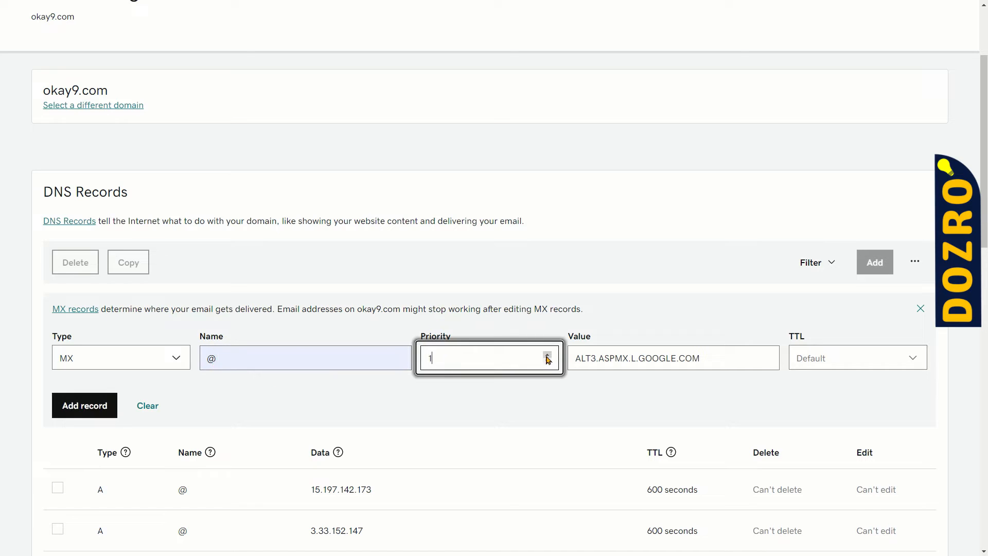
text(4)
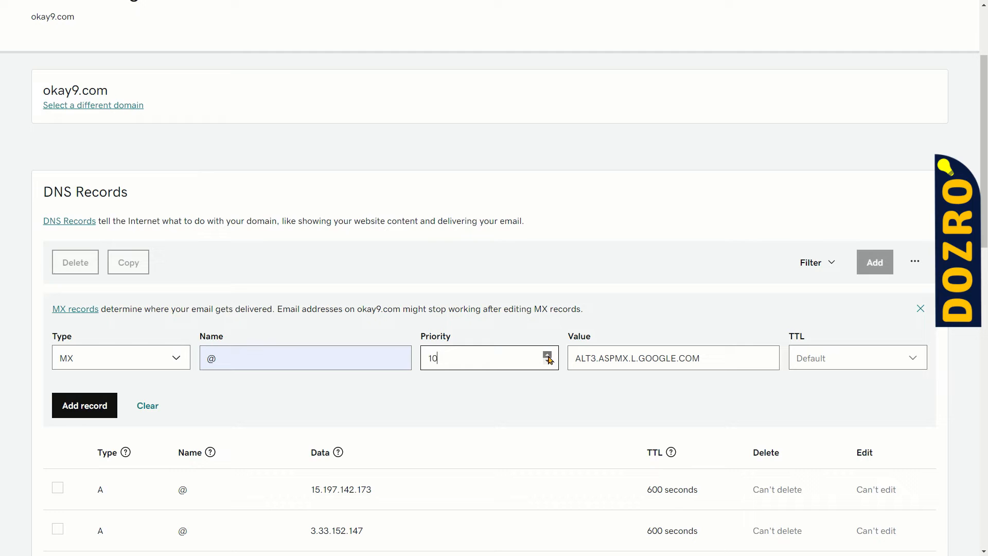
mouse_move(543, 384)
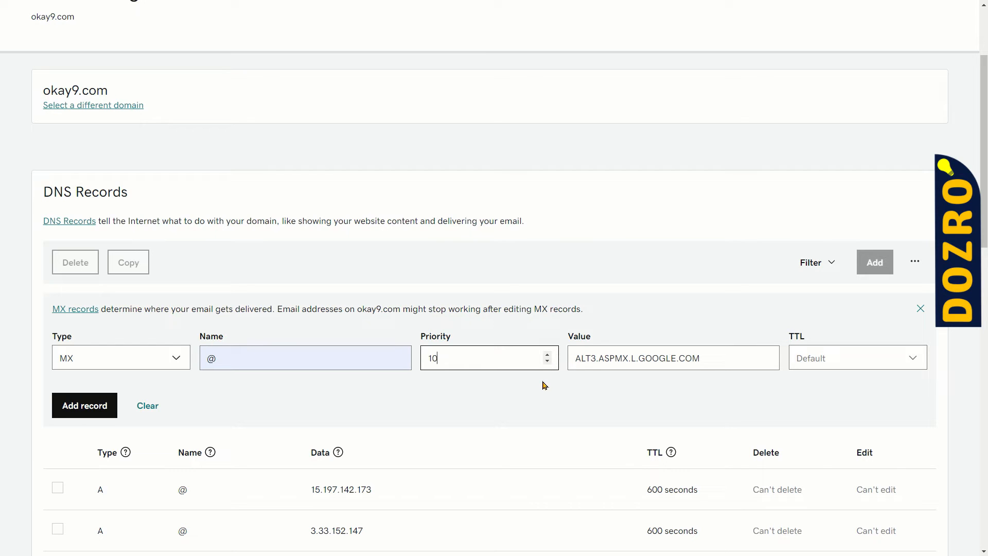
click(855, 358)
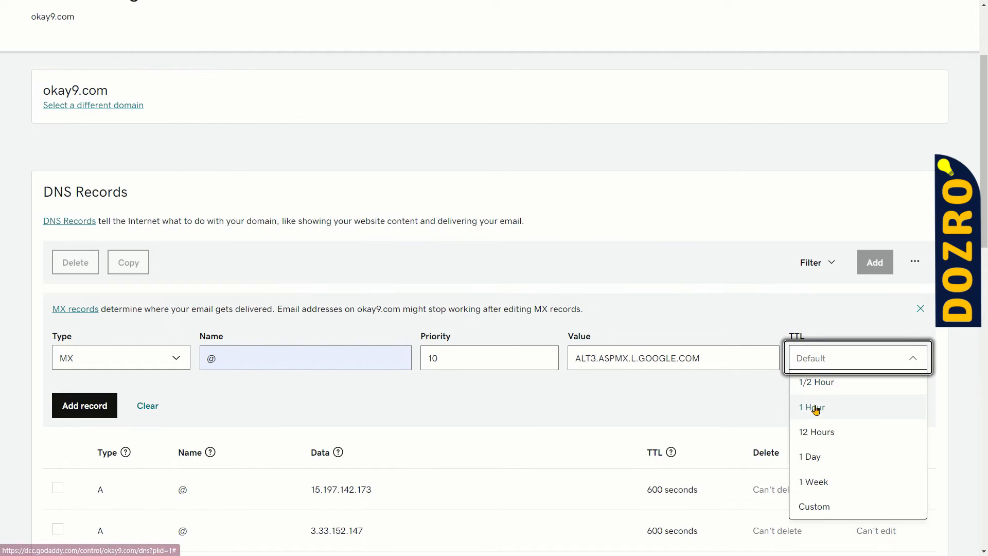
click(812, 408)
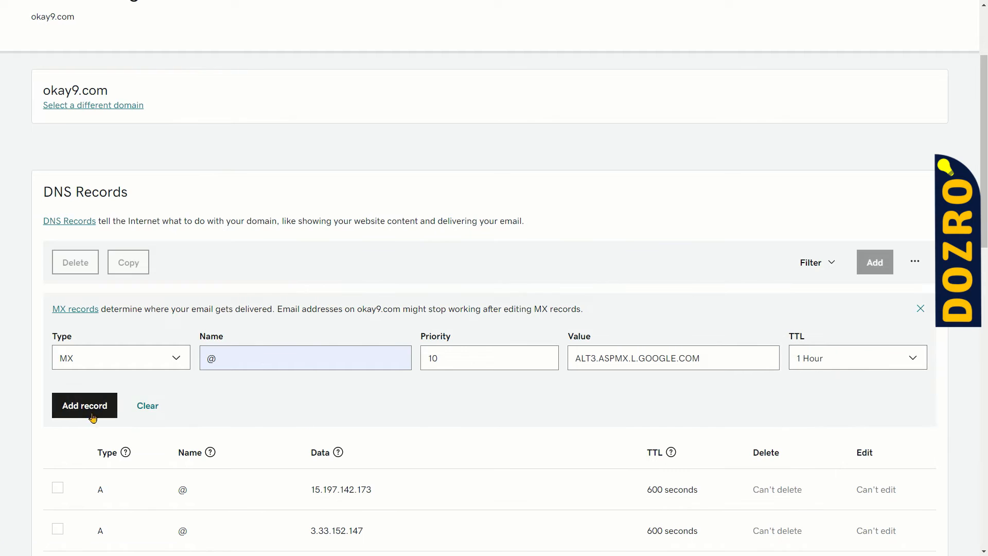
click(83, 405)
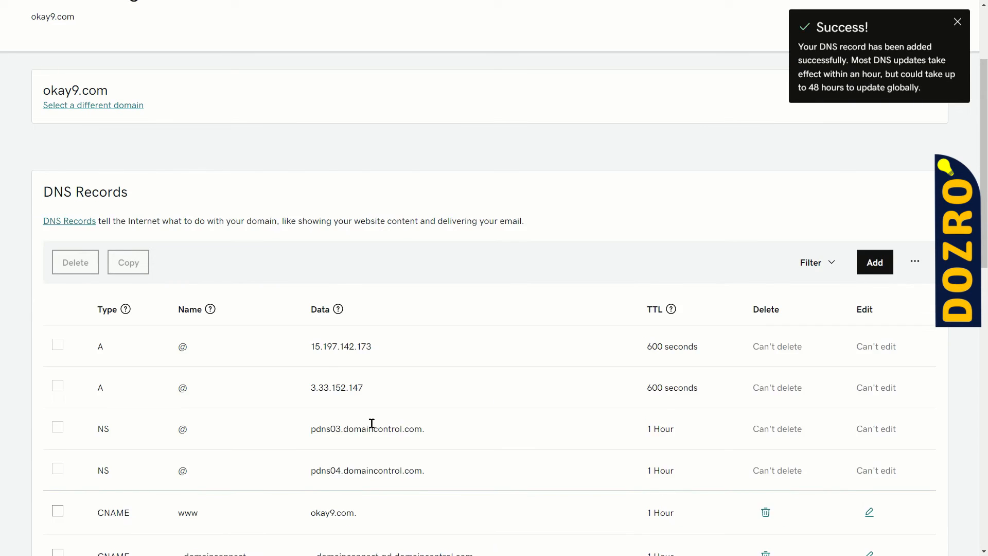
Step: Show 20 DNS records per page so all four Google MX records appear together
scroll(down, 3)
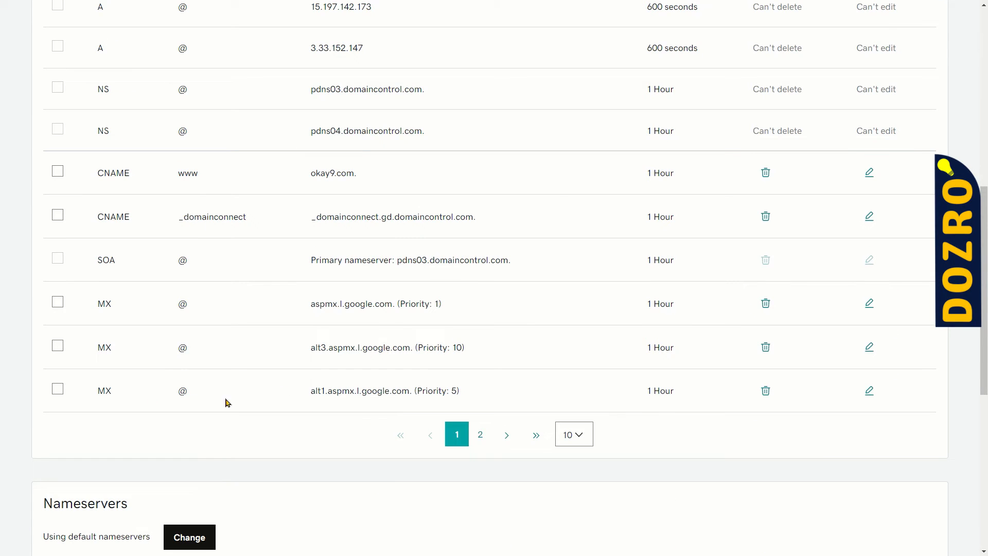
mouse_move(479, 439)
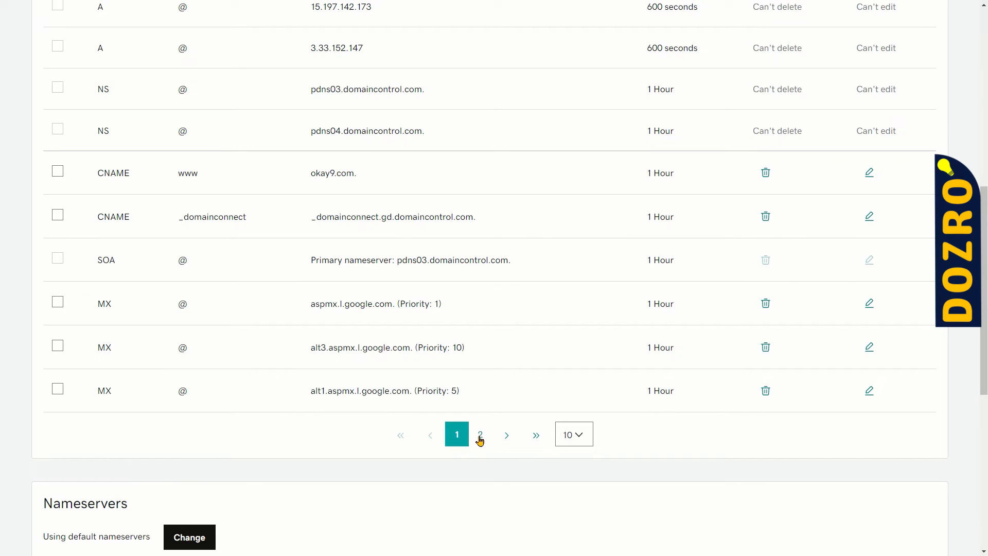
click(572, 434)
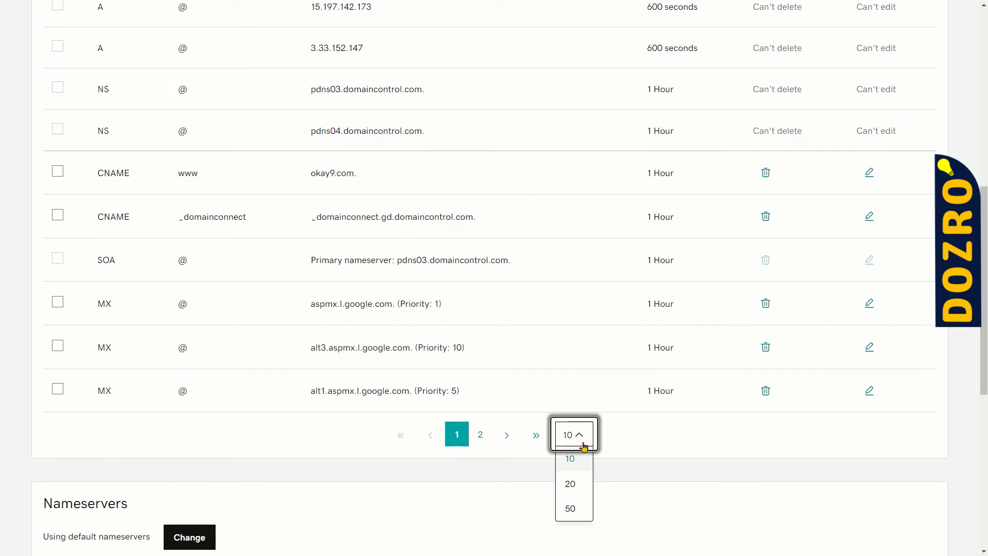
click(569, 484)
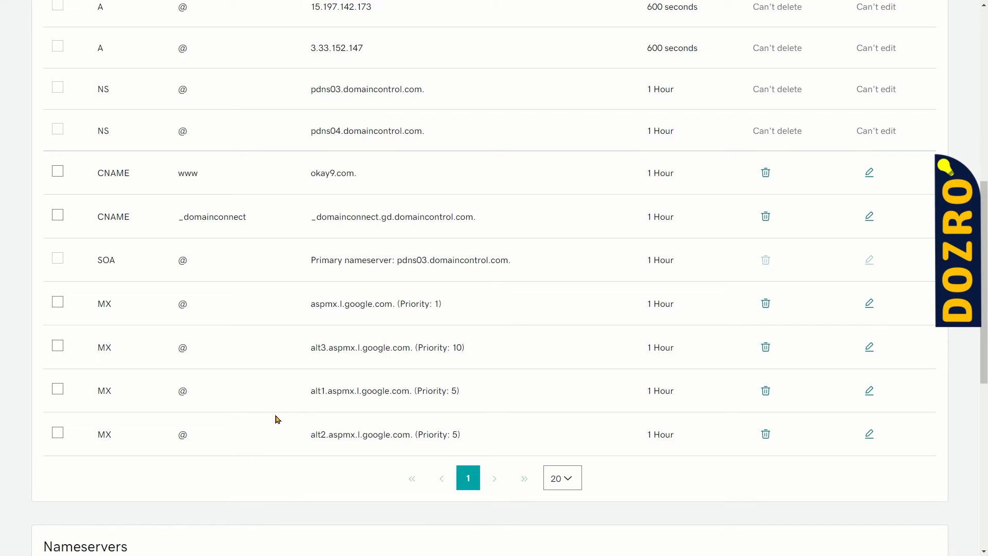
scroll(up, 3)
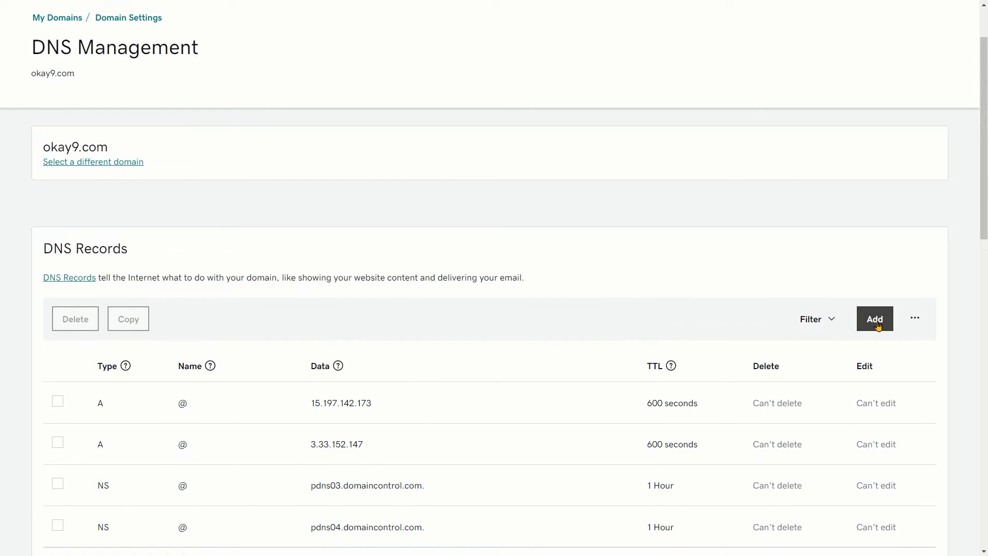
Step: Enter an MX record: value ALT4.ASPMX.L.GOOGLE.COM, priority 10, TTL 1 Hour
click(873, 318)
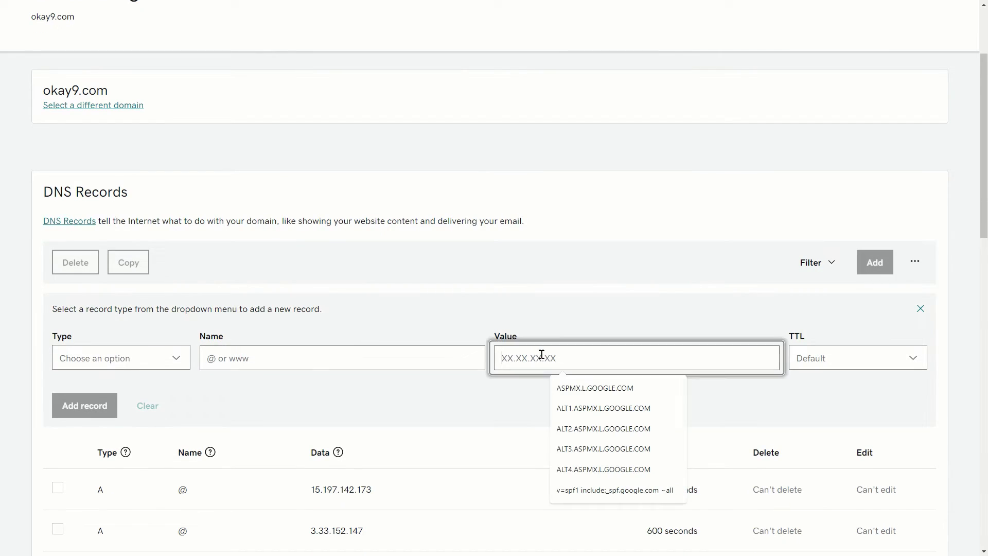
click(602, 469)
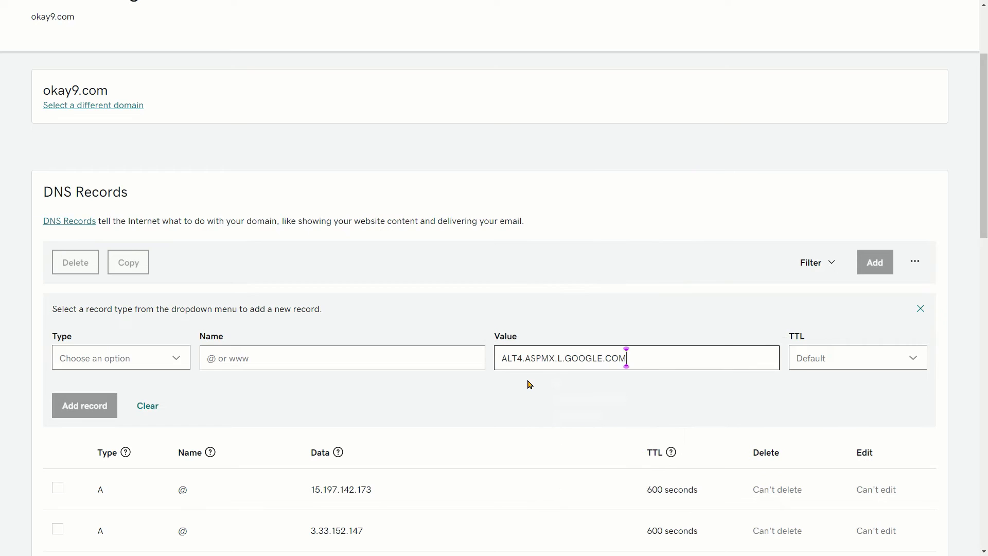
click(121, 357)
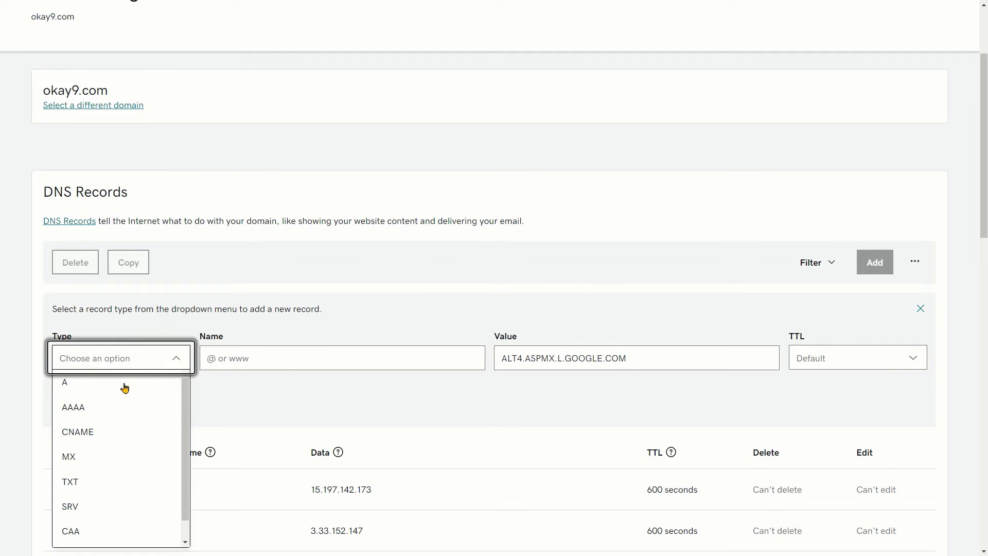
click(68, 456)
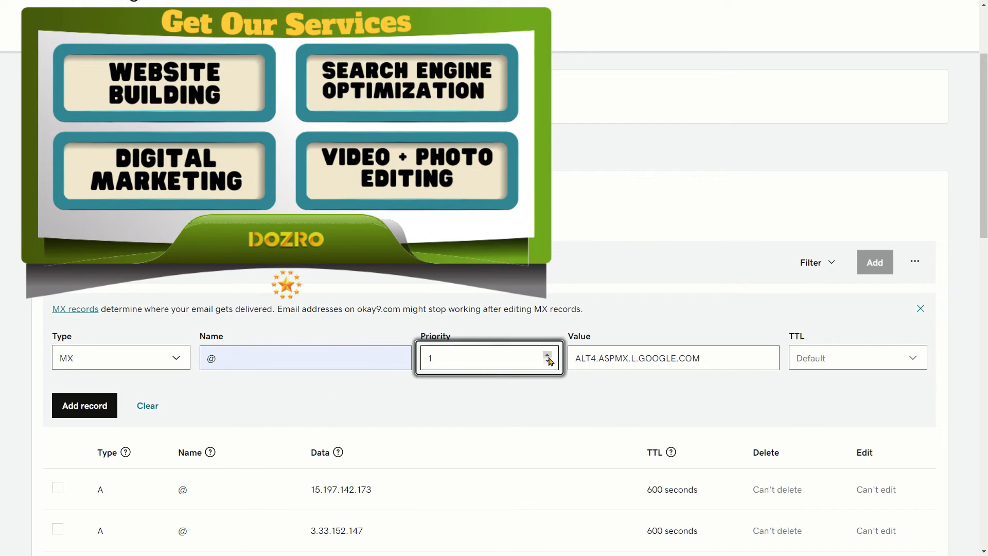
text(8)
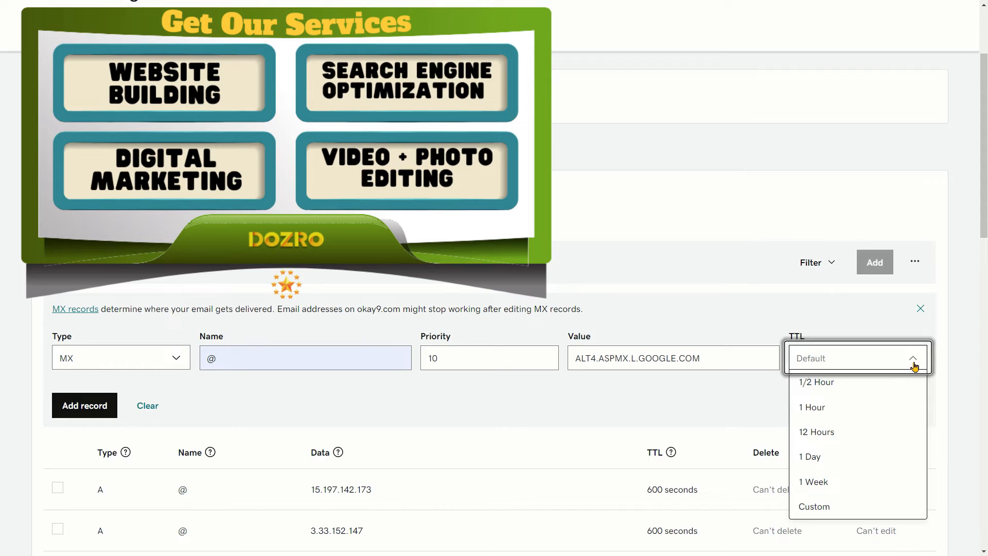
click(812, 408)
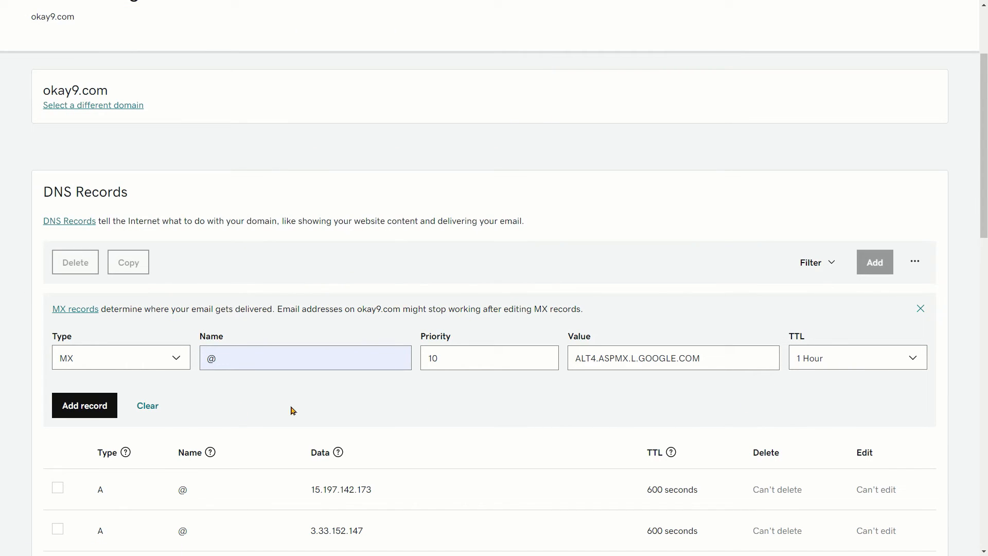
Step: Scroll the DNS list to confirm the alt4 MX entry appears with the other four Google MX records
scroll(down, 3)
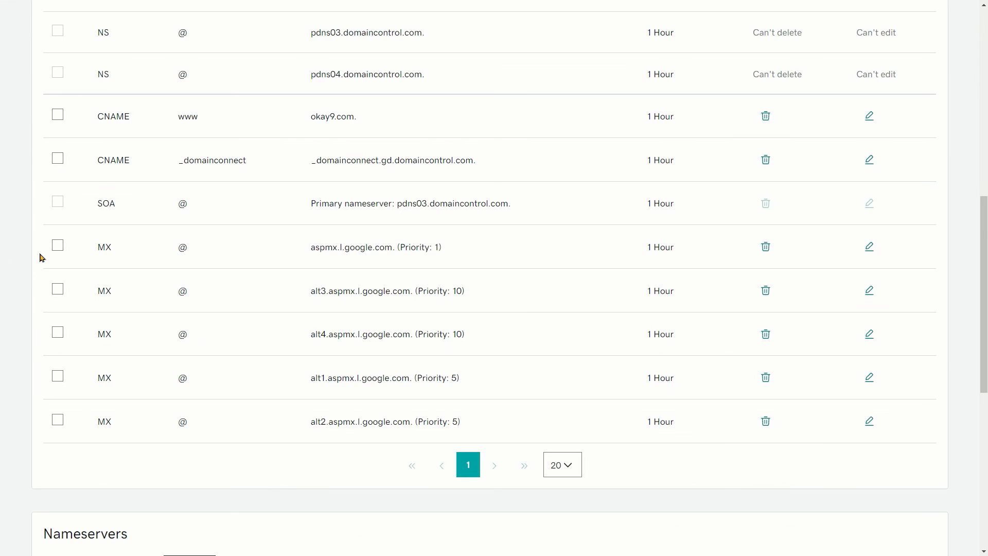
mouse_move(96, 248)
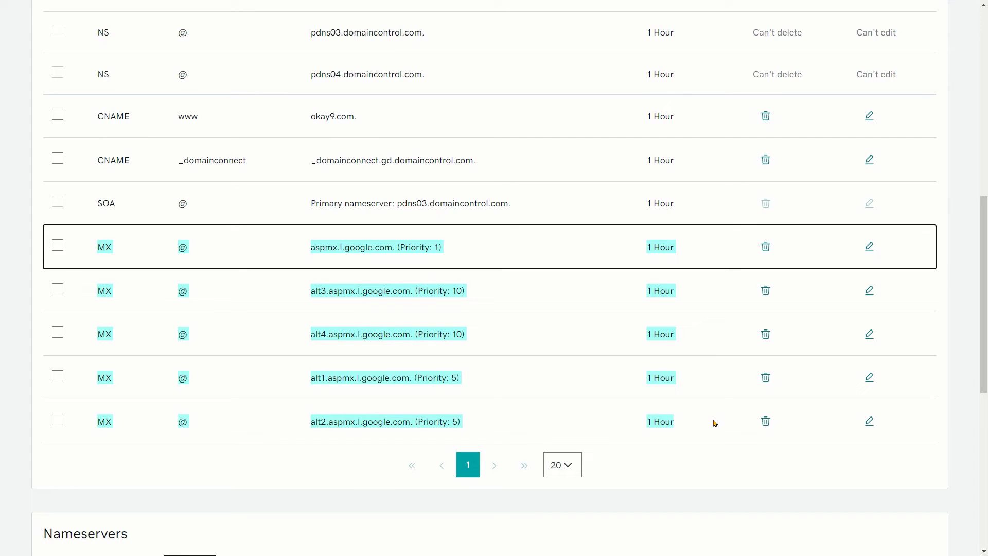
mouse_move(714, 465)
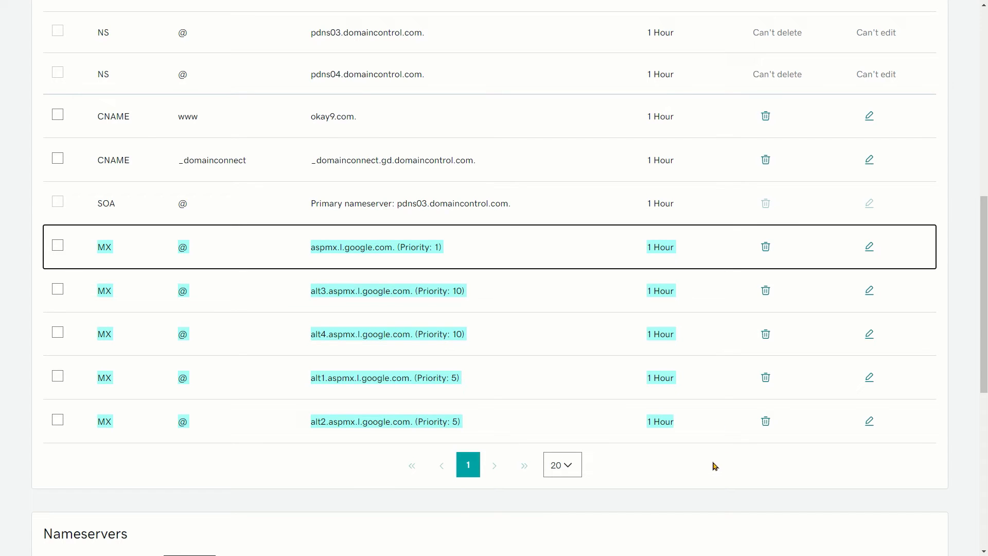
scroll(up, 3)
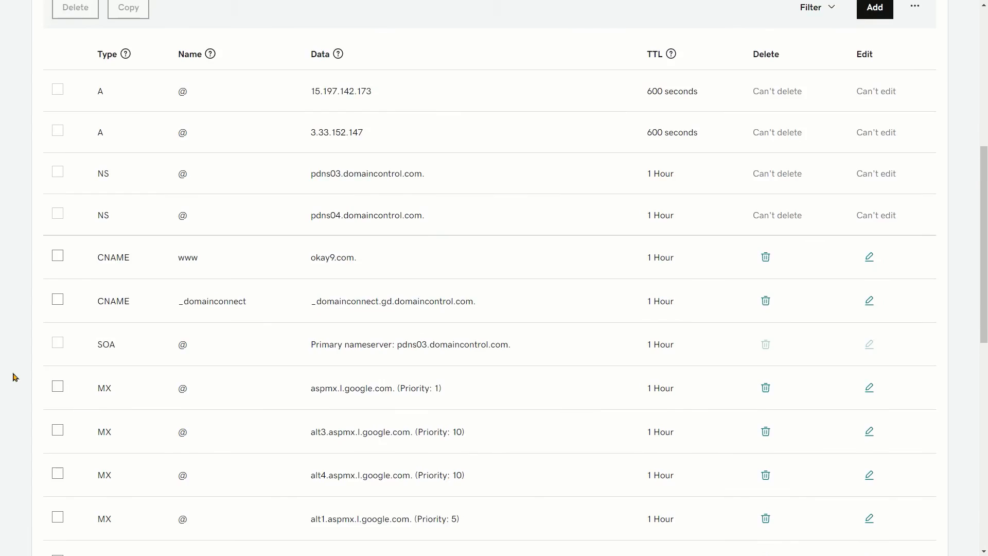
scroll(up, 3)
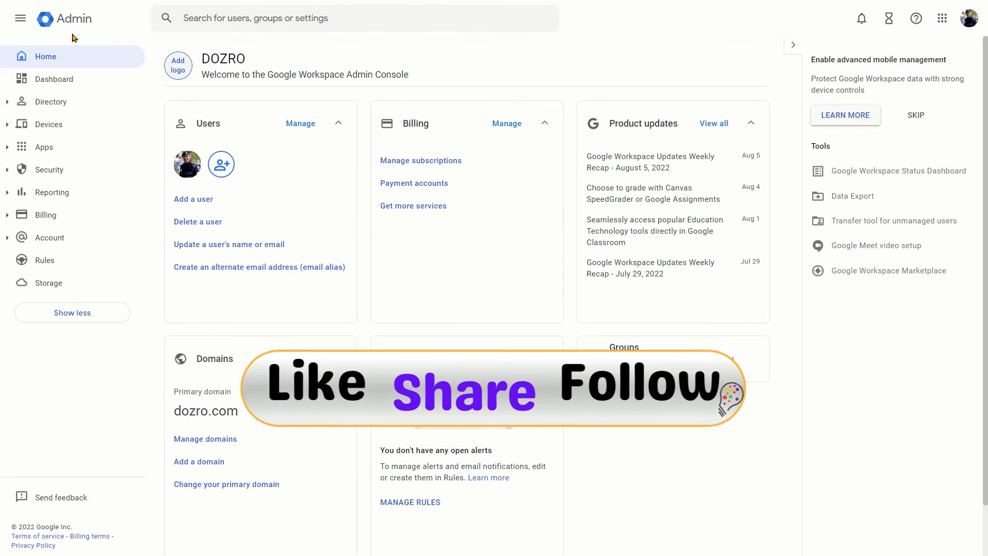
mouse_move(66, 32)
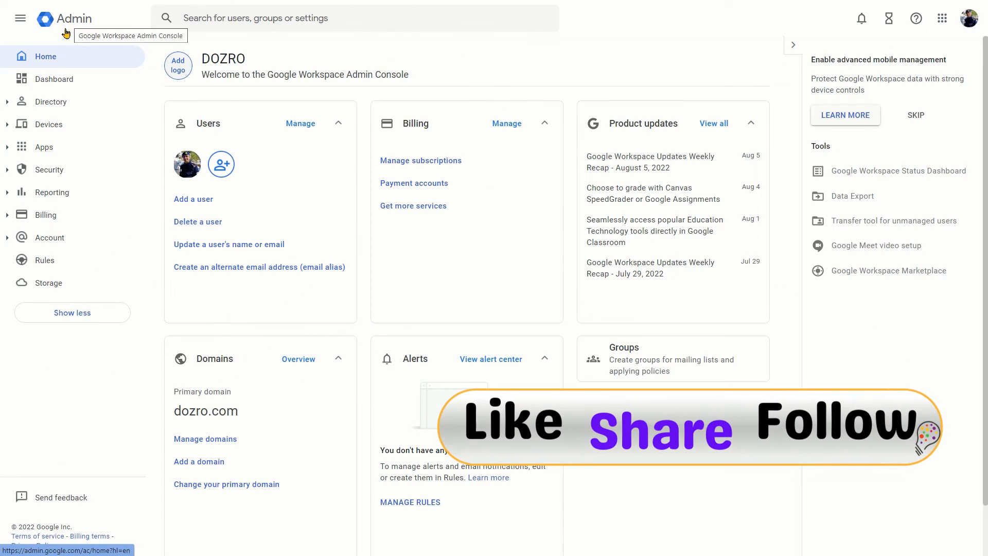
Step: Navigate Apps > Google Workspace > Gmail to reach the organisation's Gmail settings page
click(44, 147)
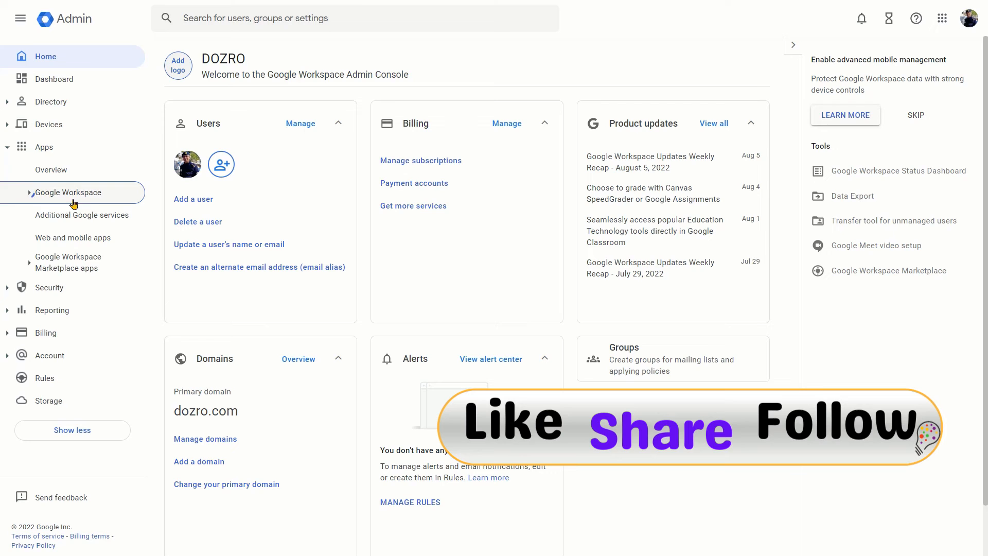
click(68, 193)
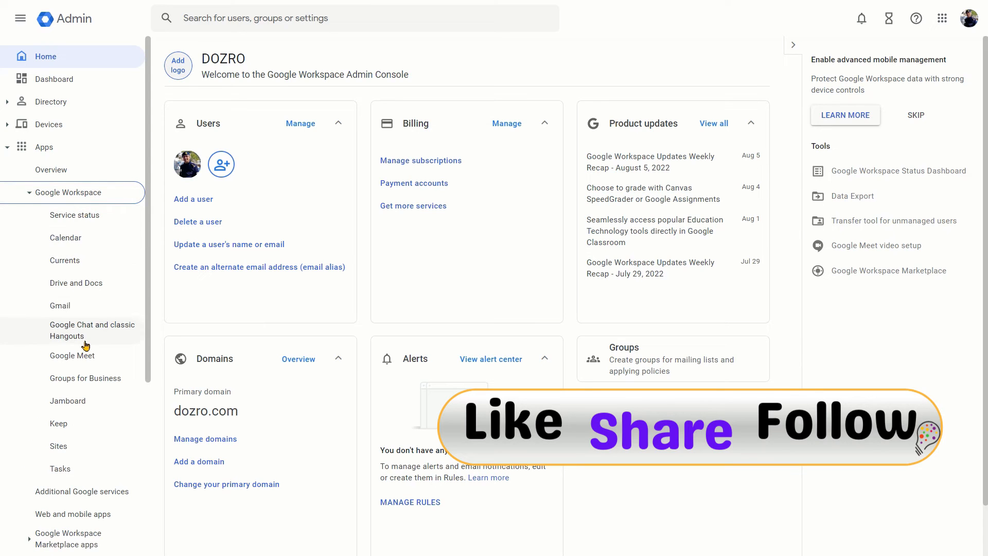
mouse_move(59, 305)
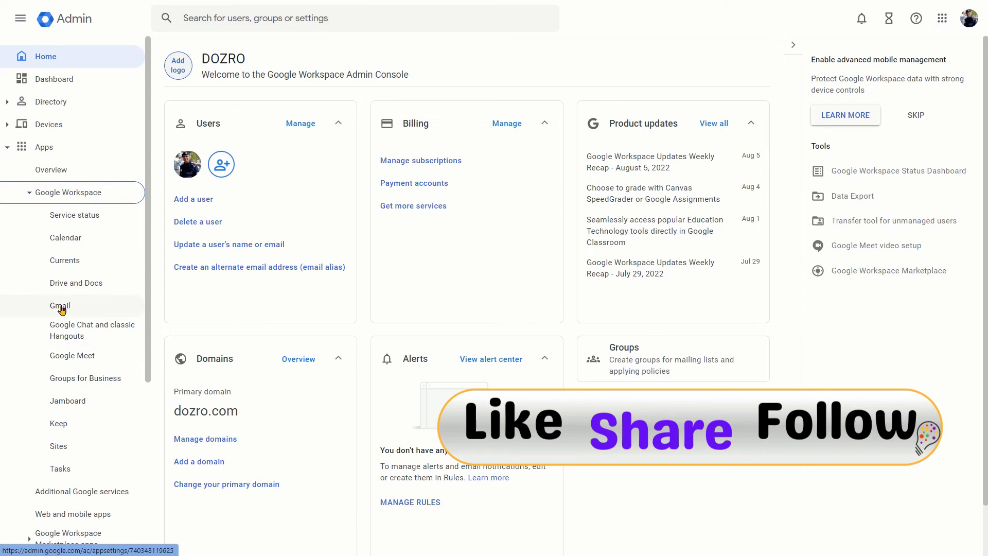
click(58, 306)
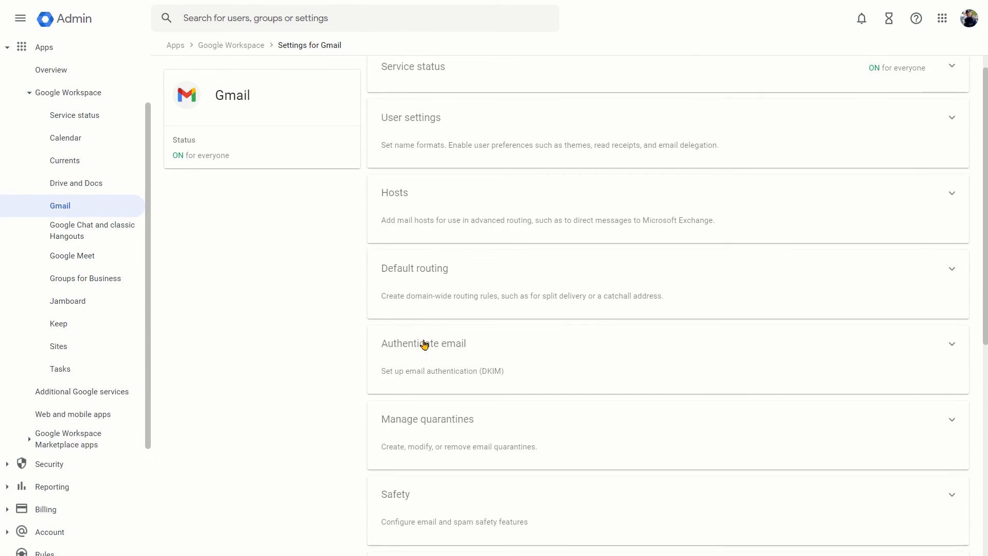
Step: Scroll the Gmail settings to the Setup panel listing the domain's five current Google MX records
scroll(down, 3)
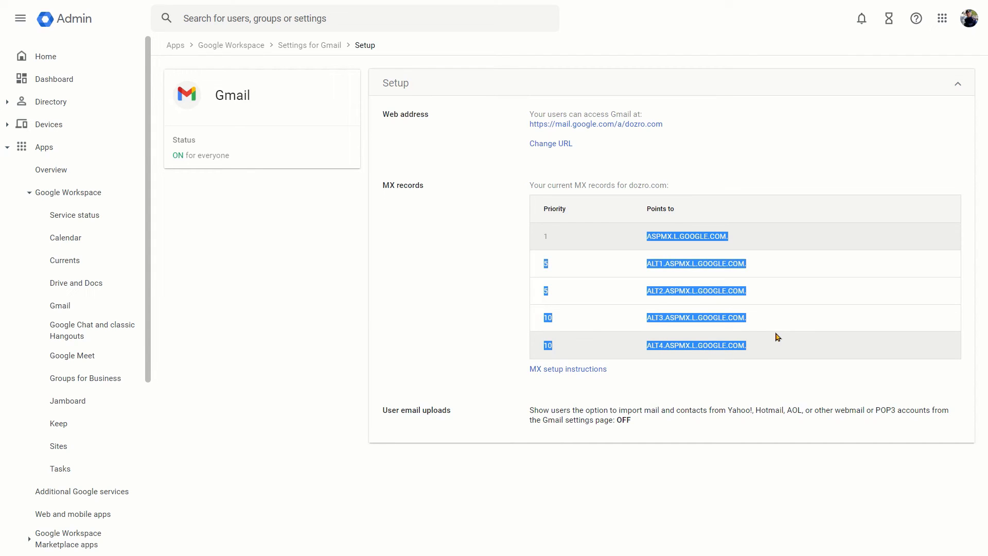
mouse_move(753, 341)
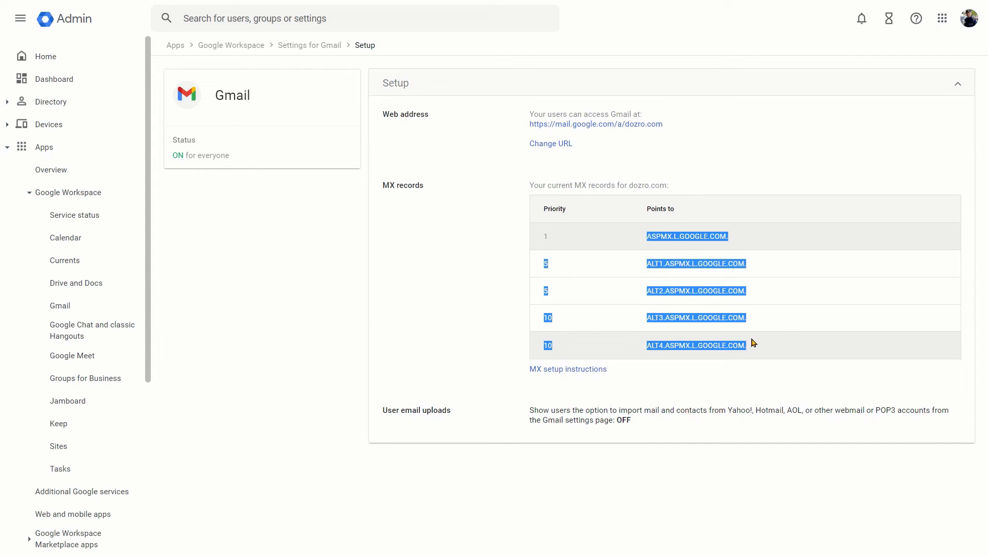
mouse_move(771, 311)
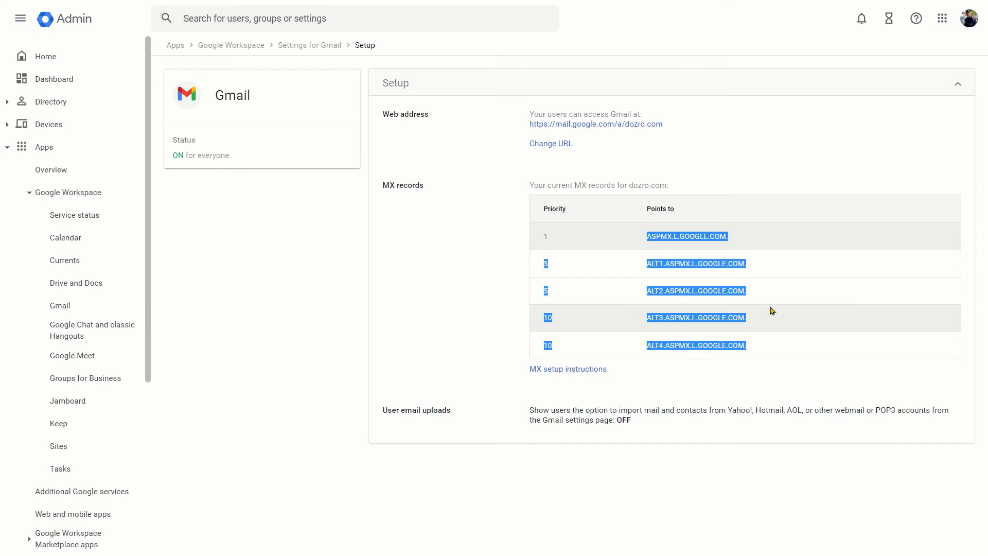
mouse_move(641, 141)
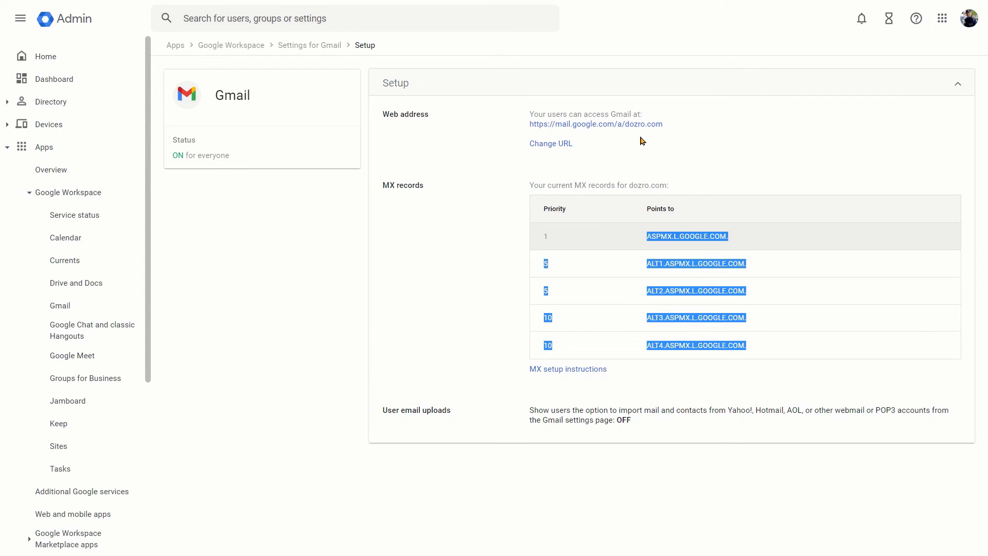
mouse_move(672, 141)
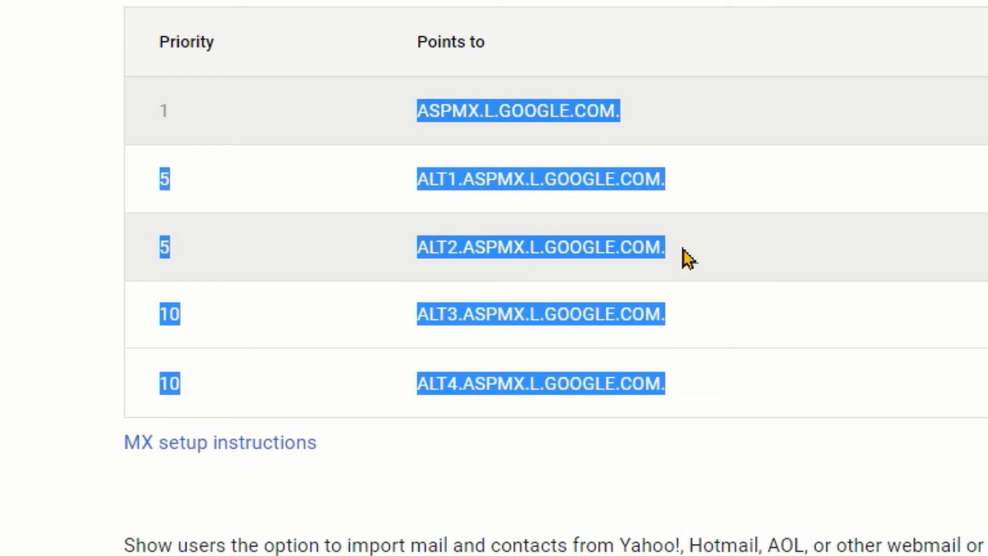
mouse_move(694, 304)
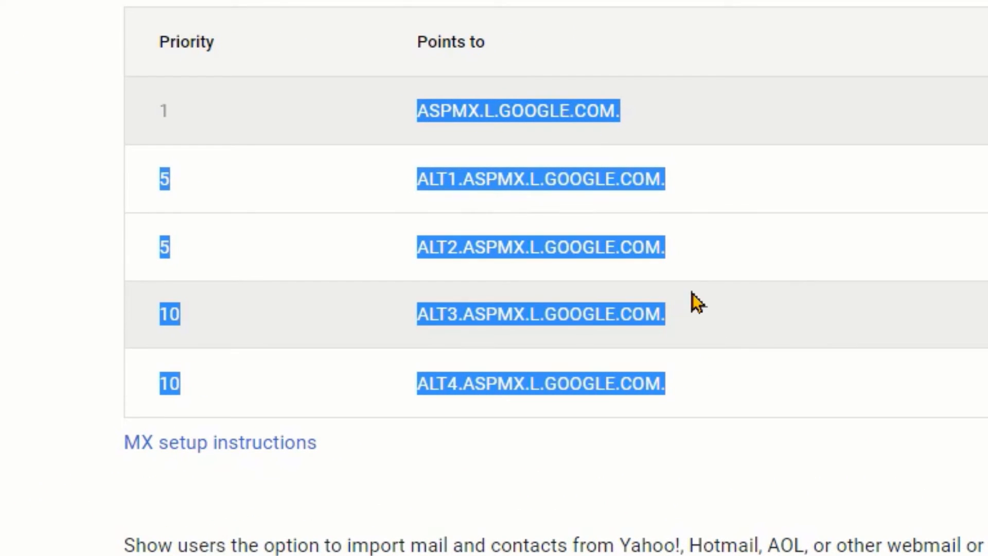
mouse_move(722, 222)
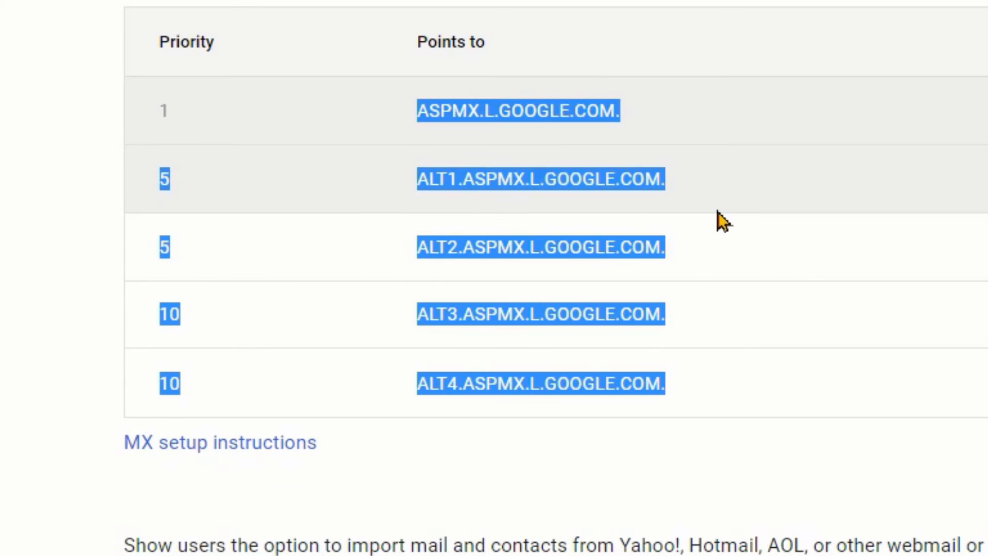
mouse_move(746, 258)
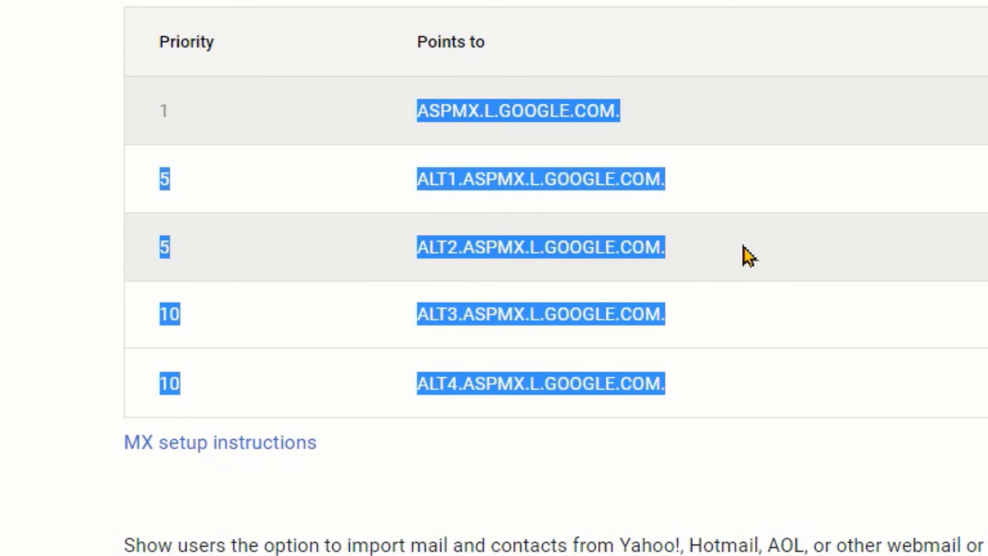
mouse_move(717, 261)
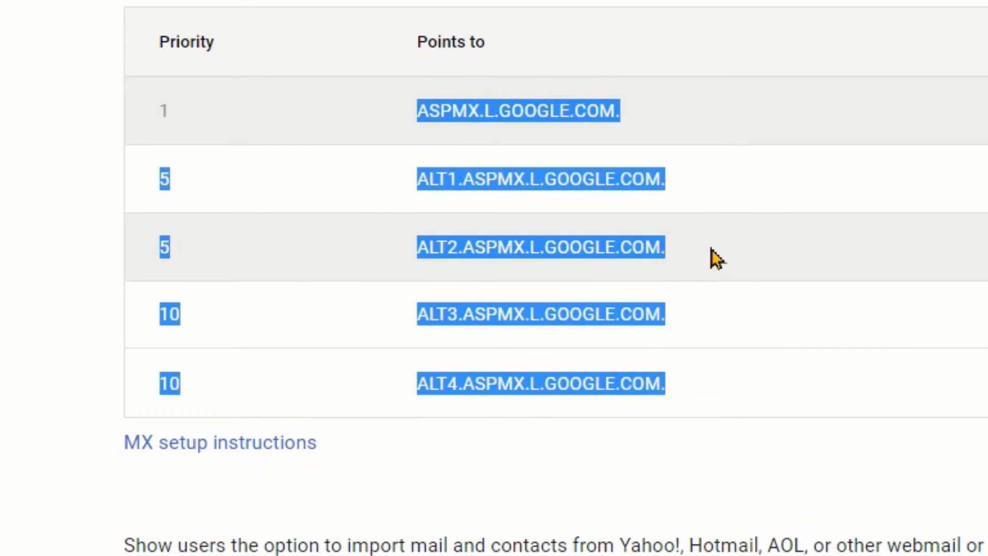
mouse_move(725, 249)
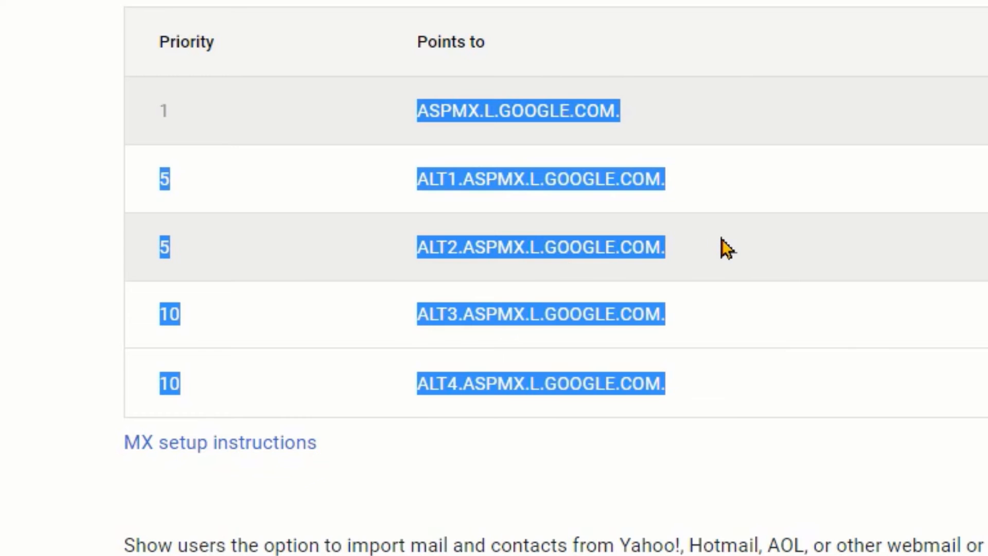
scroll(up, 3)
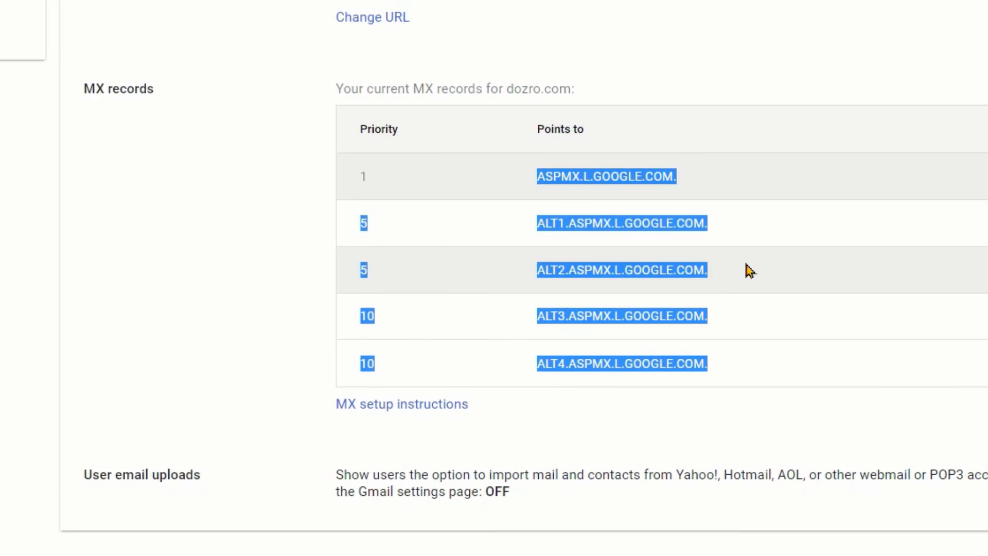